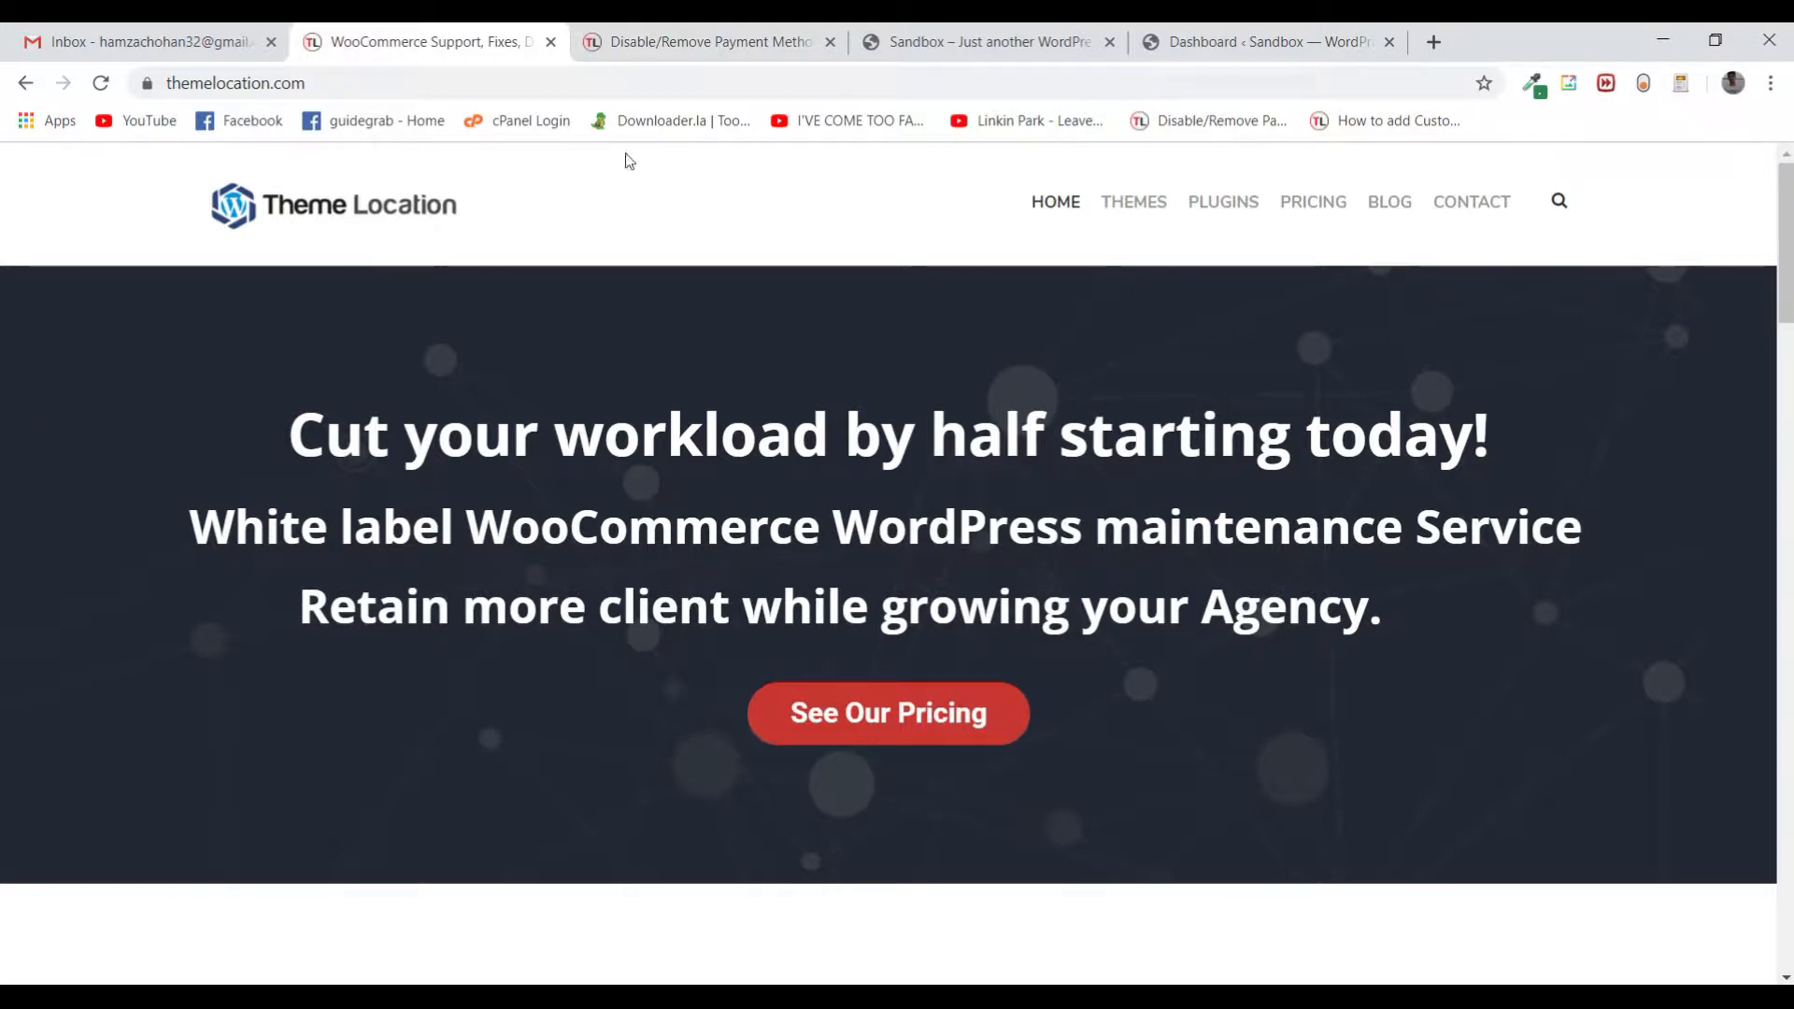
Show the Theme Location article on disabling WooCommerce checkout payment options
{"action": "left_click", "coordinate": [704, 42]}
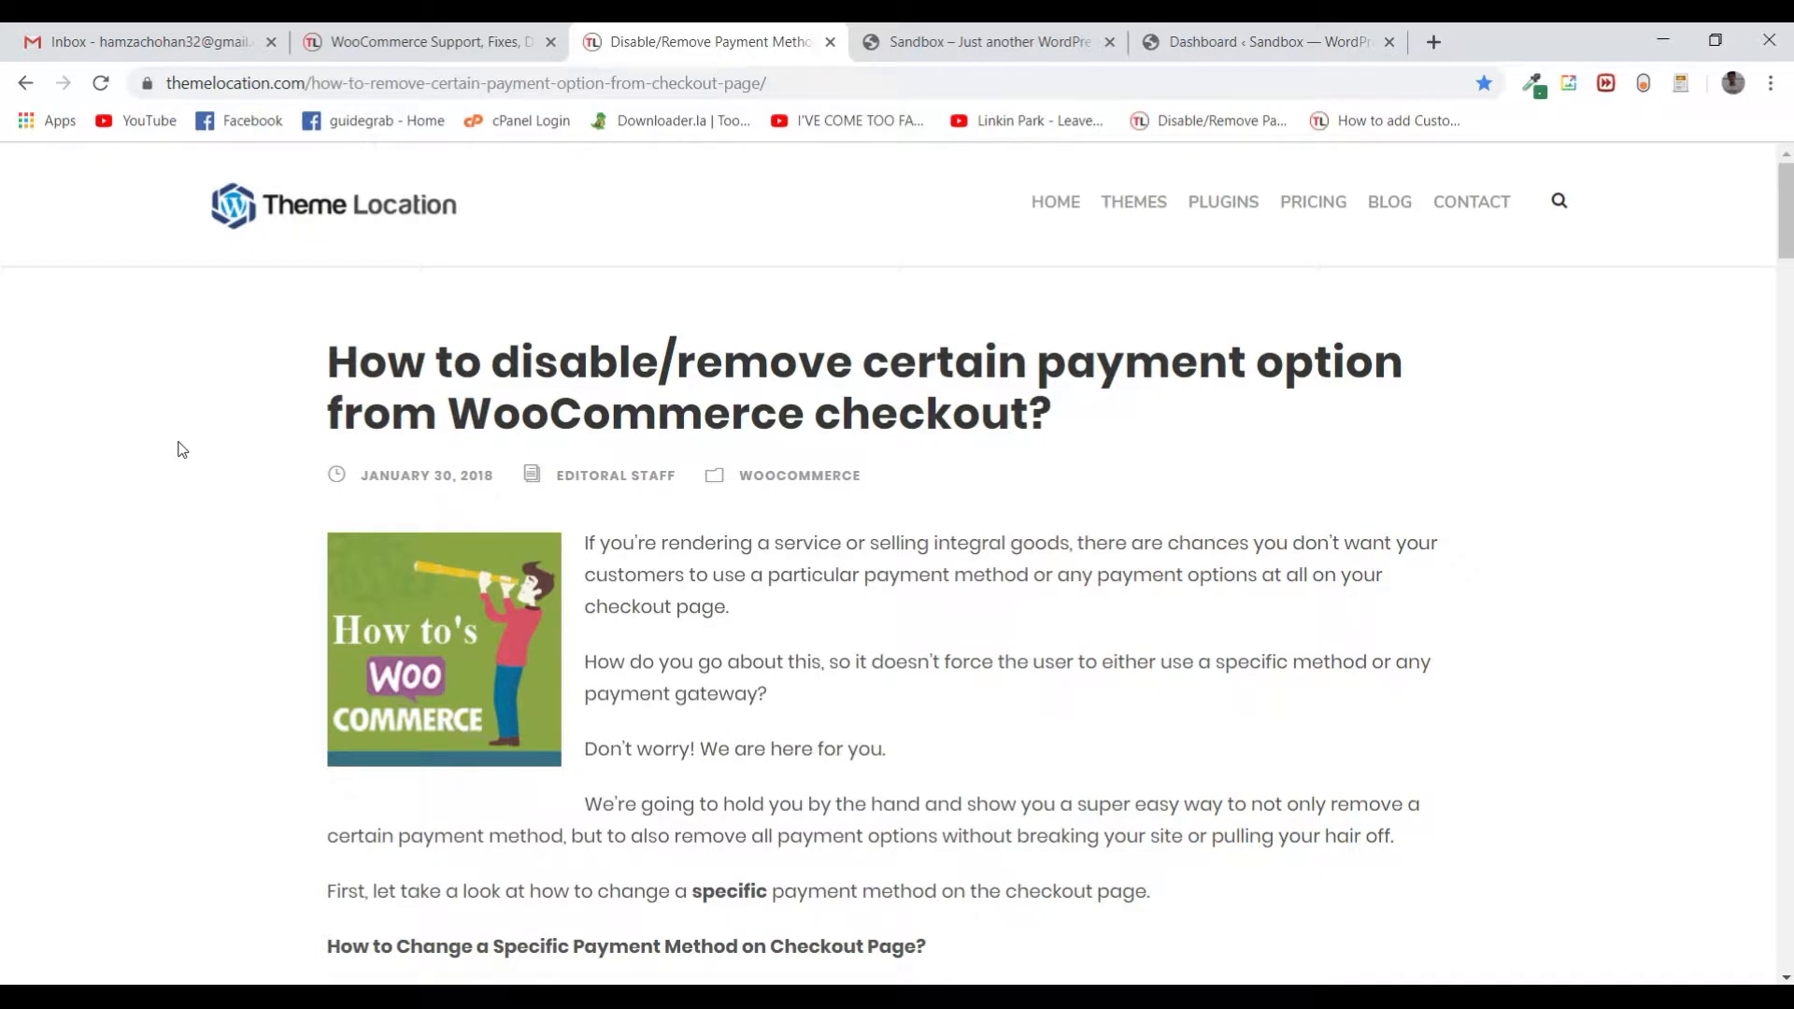
{"action": "mouse_move", "coordinate": [279, 218]}
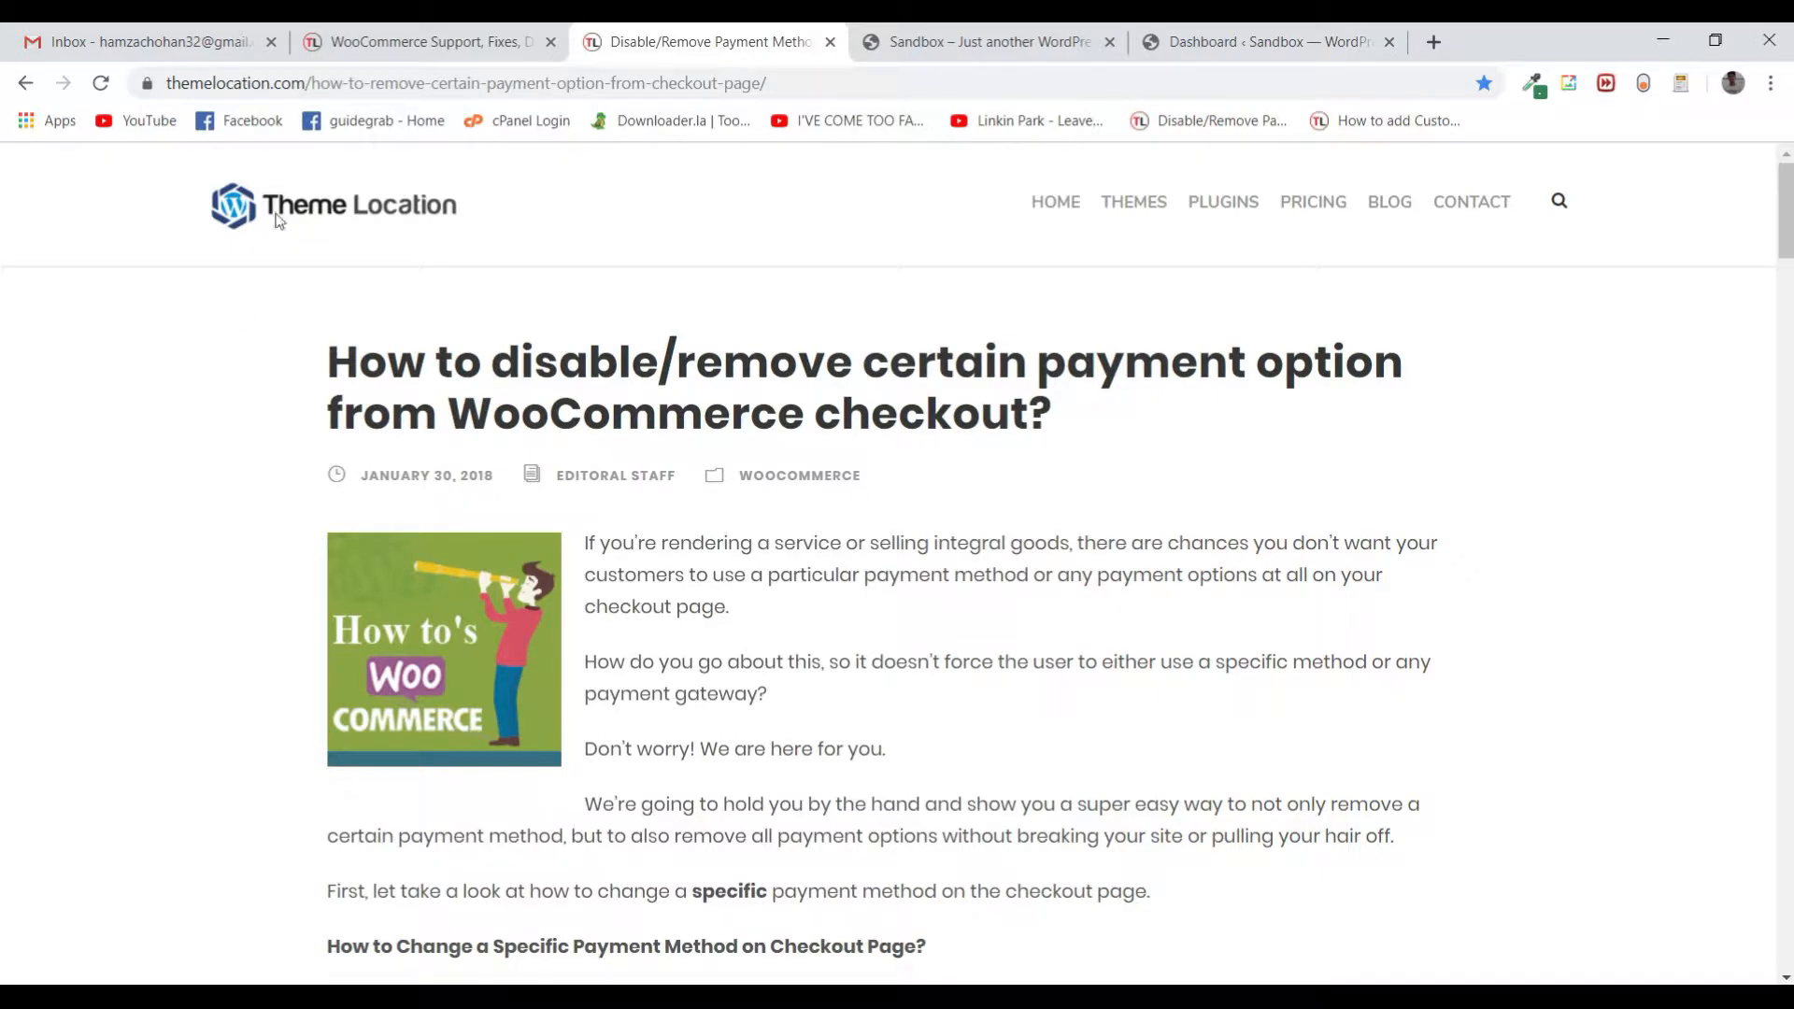
{"action": "mouse_move", "coordinate": [153, 466]}
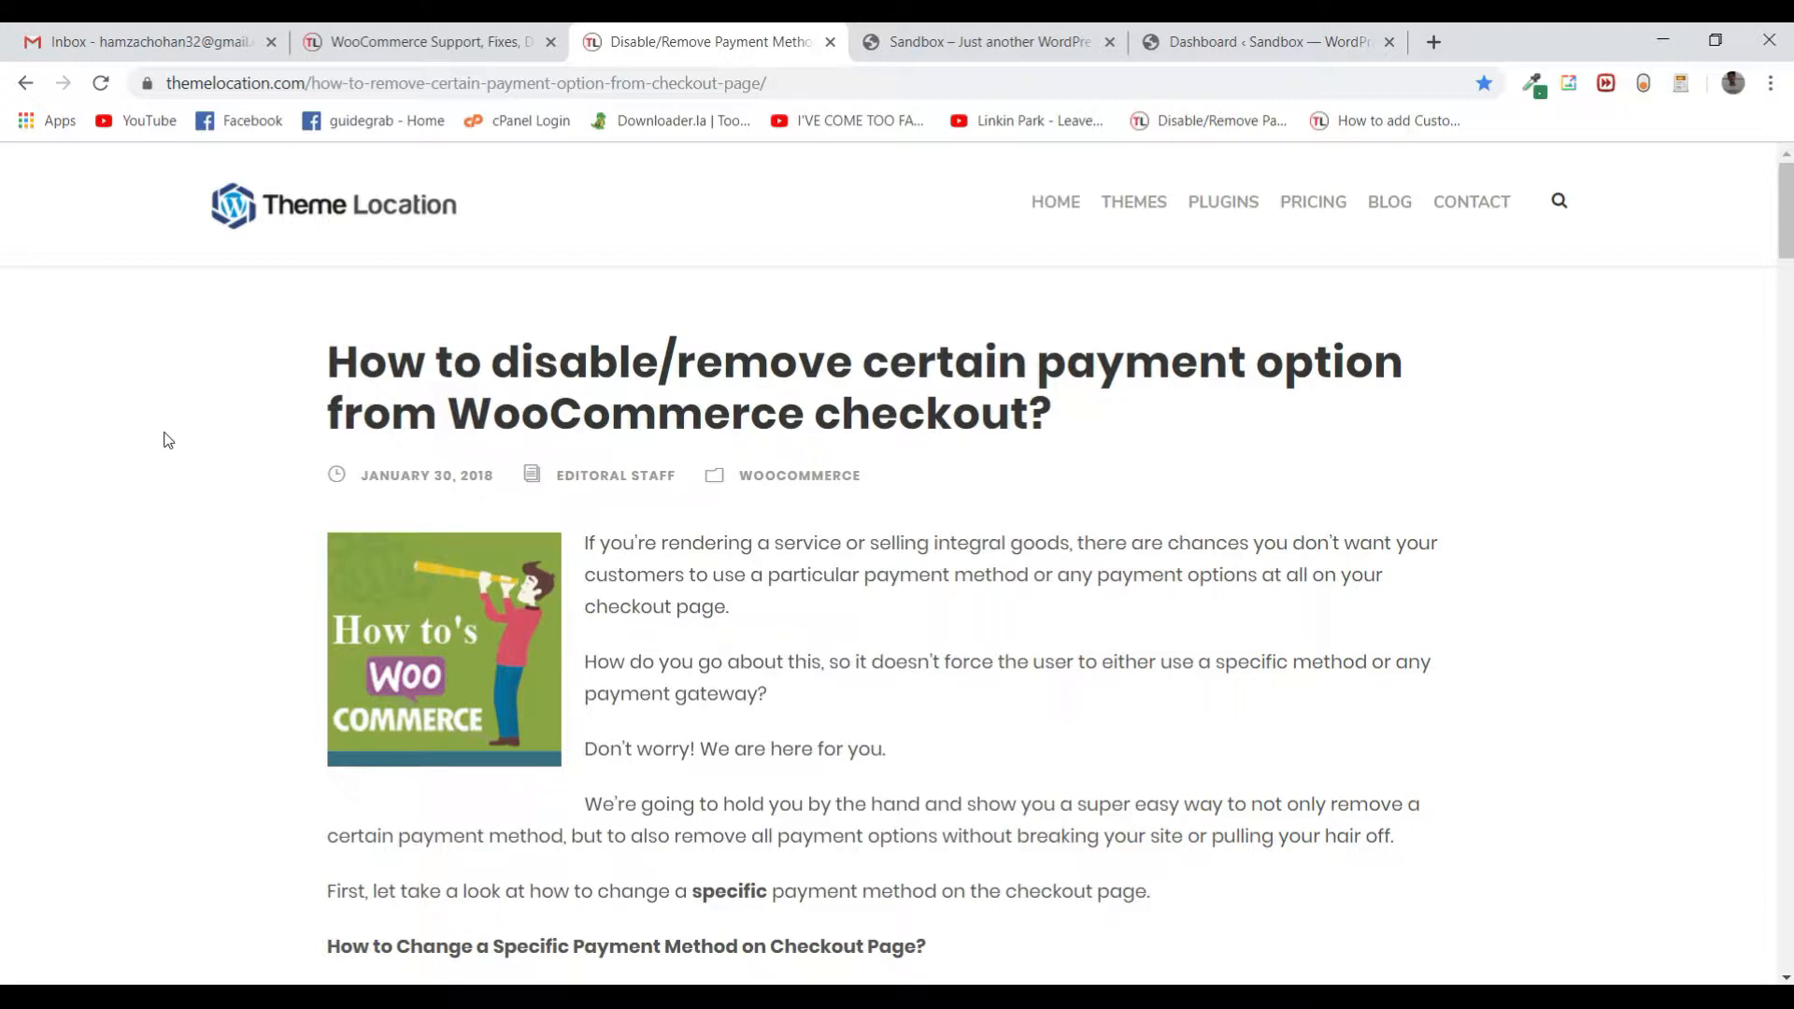
Go to the Sandbox site dashboard and dismiss the privacy tips popup
{"action": "left_click", "coordinate": [984, 41]}
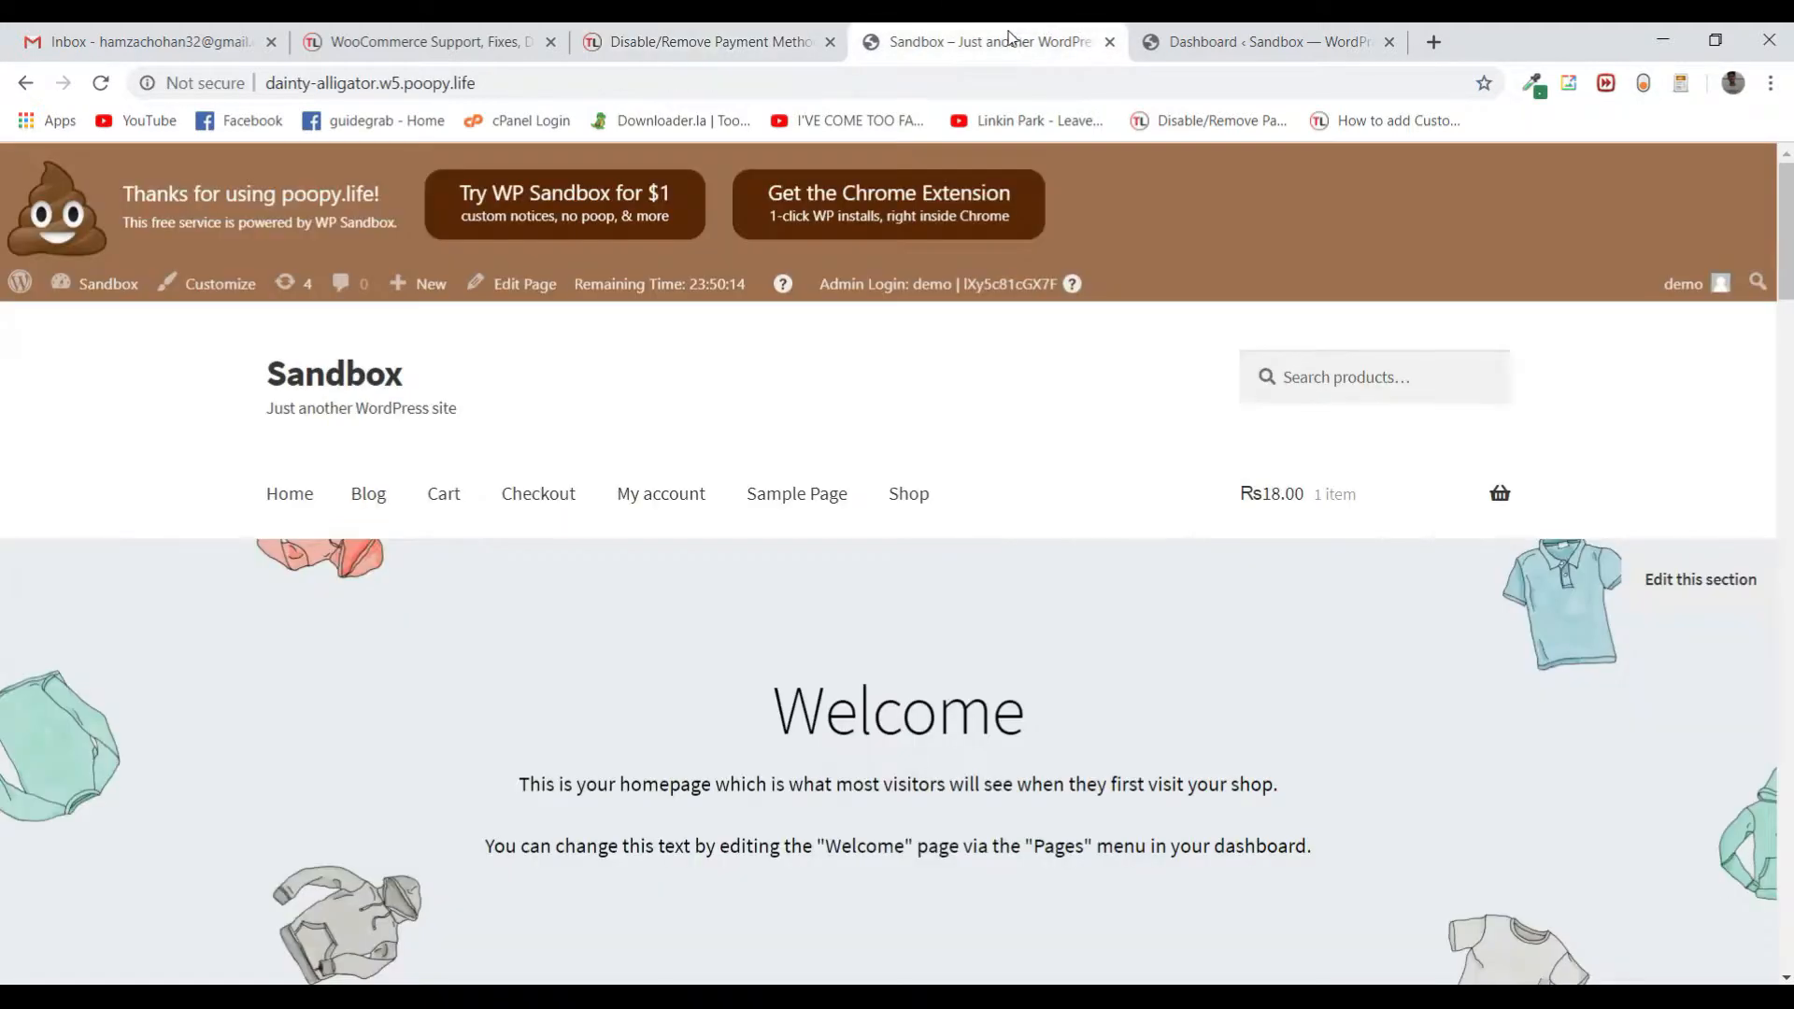
{"action": "left_click", "coordinate": [106, 283]}
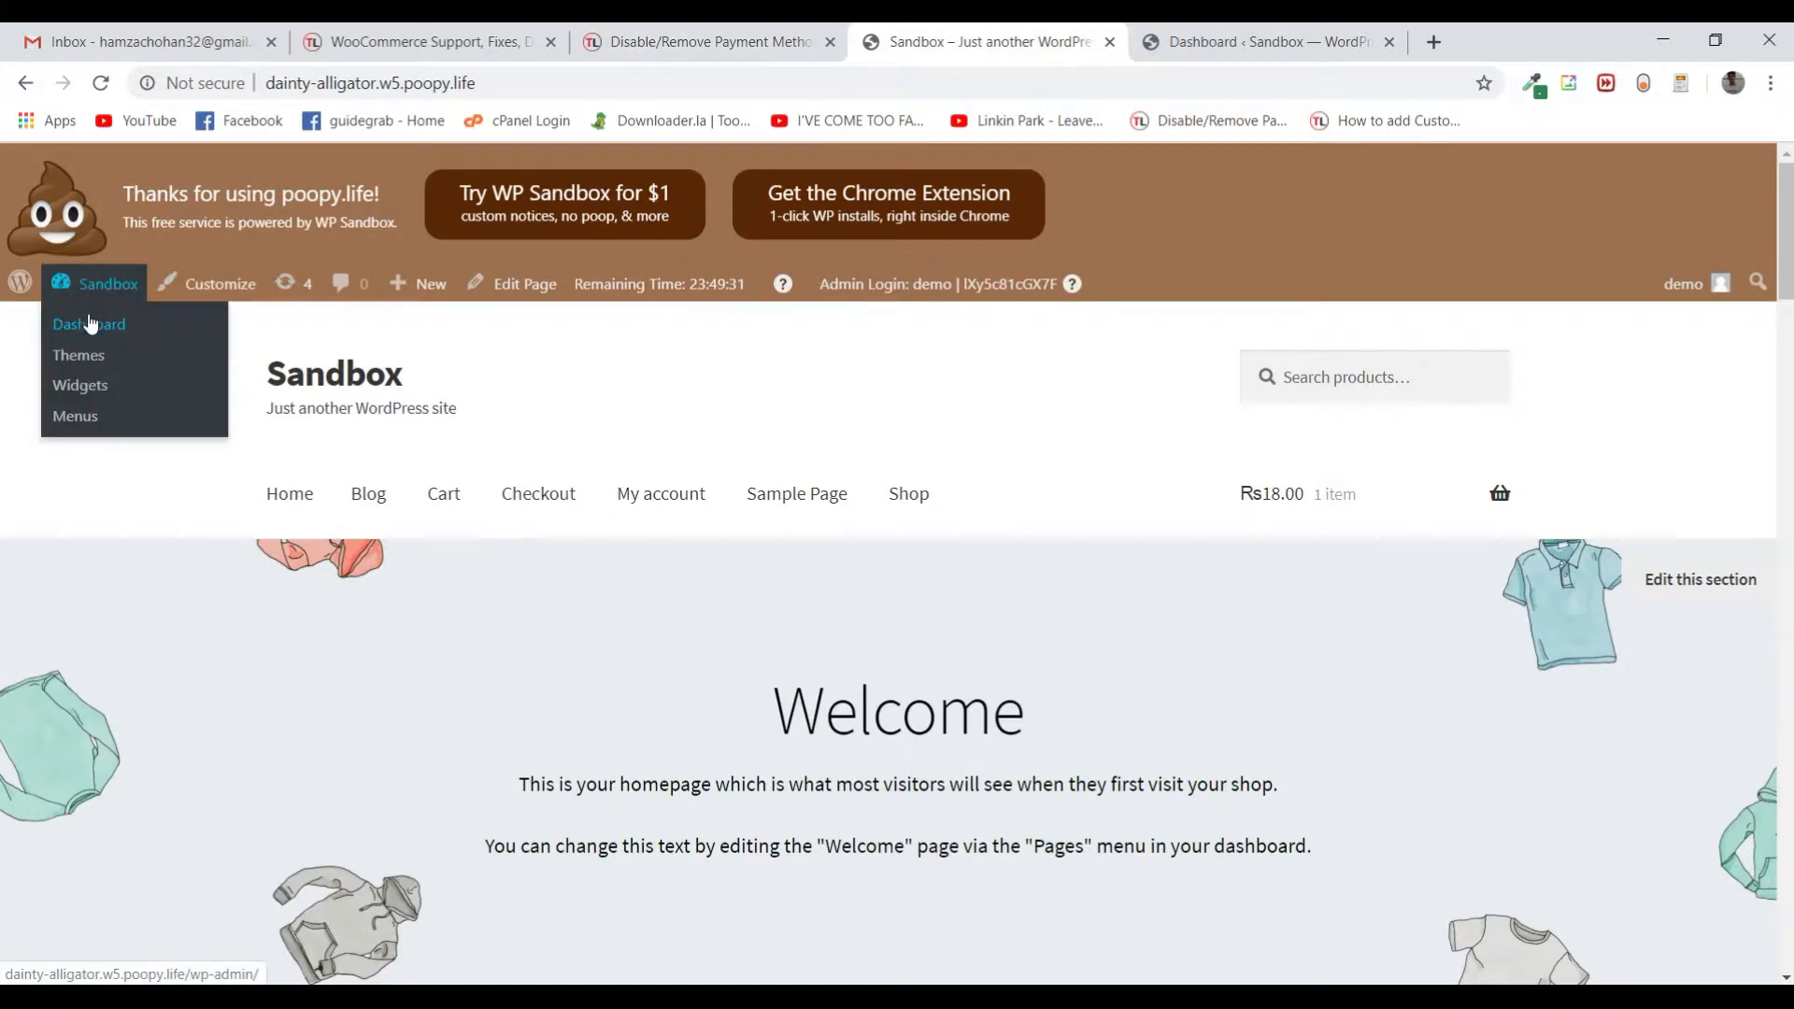
{"action": "left_click", "coordinate": [90, 325]}
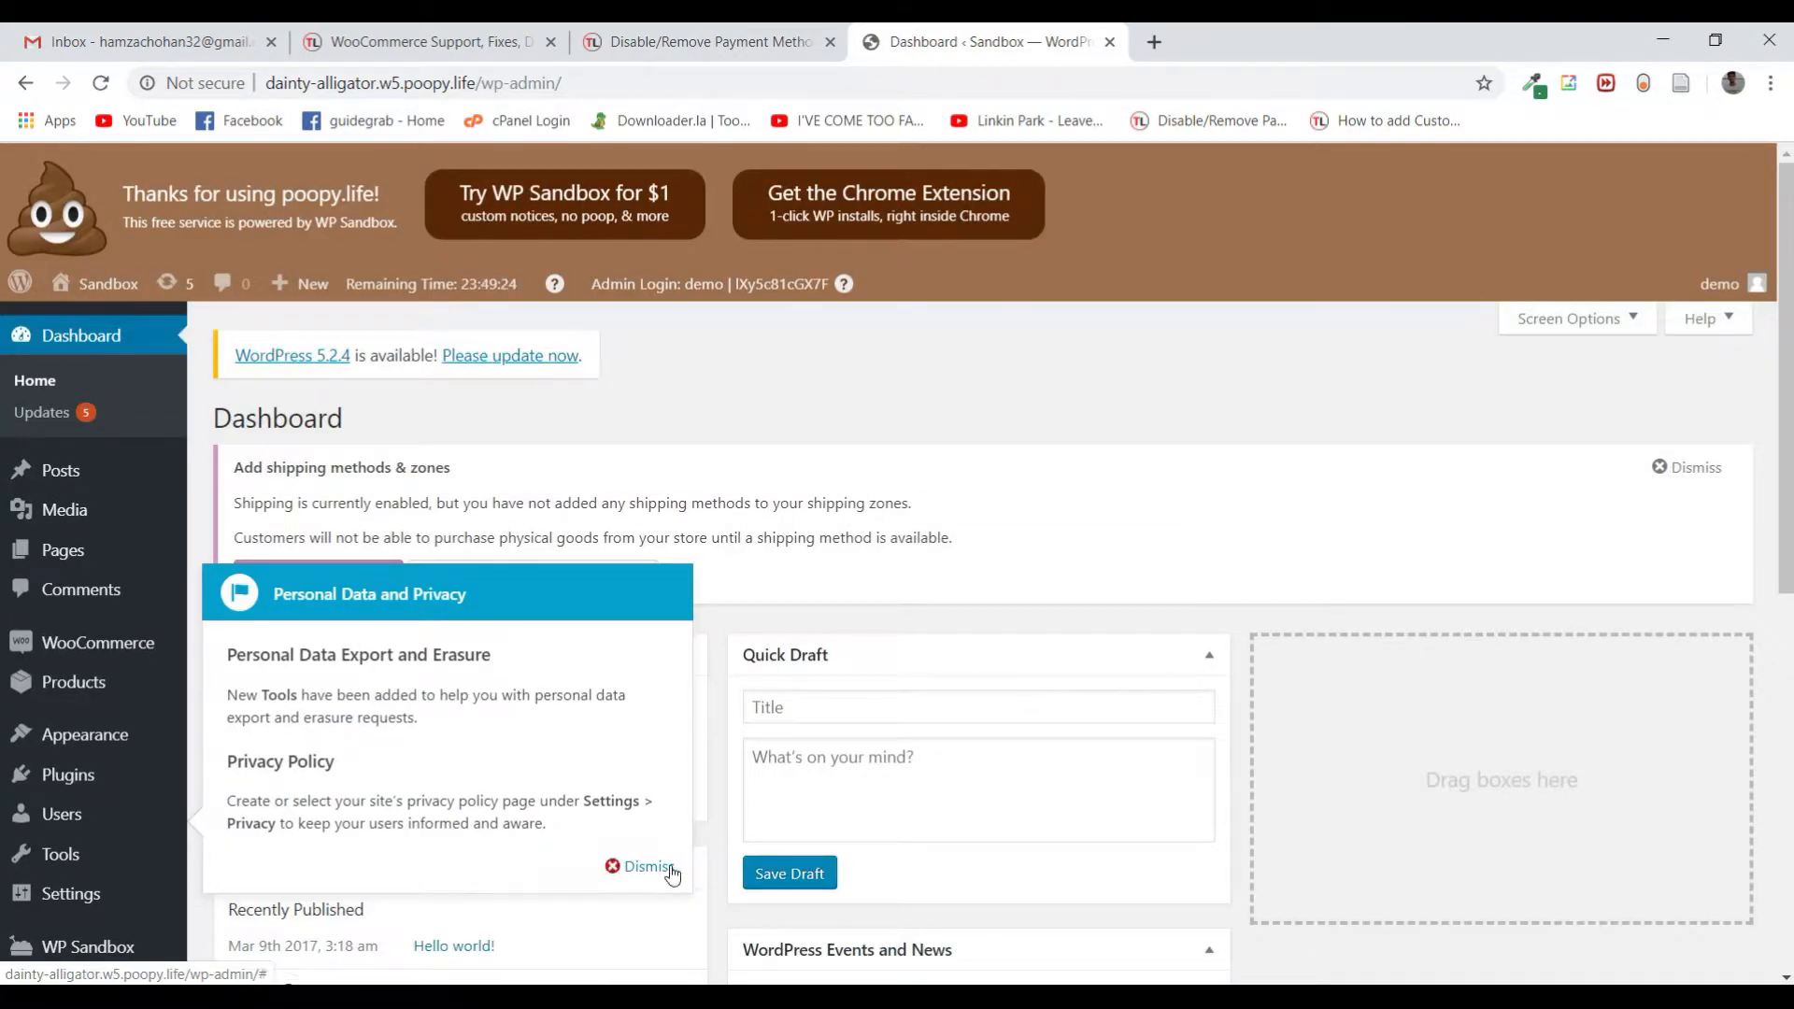
{"action": "left_click", "coordinate": [647, 866]}
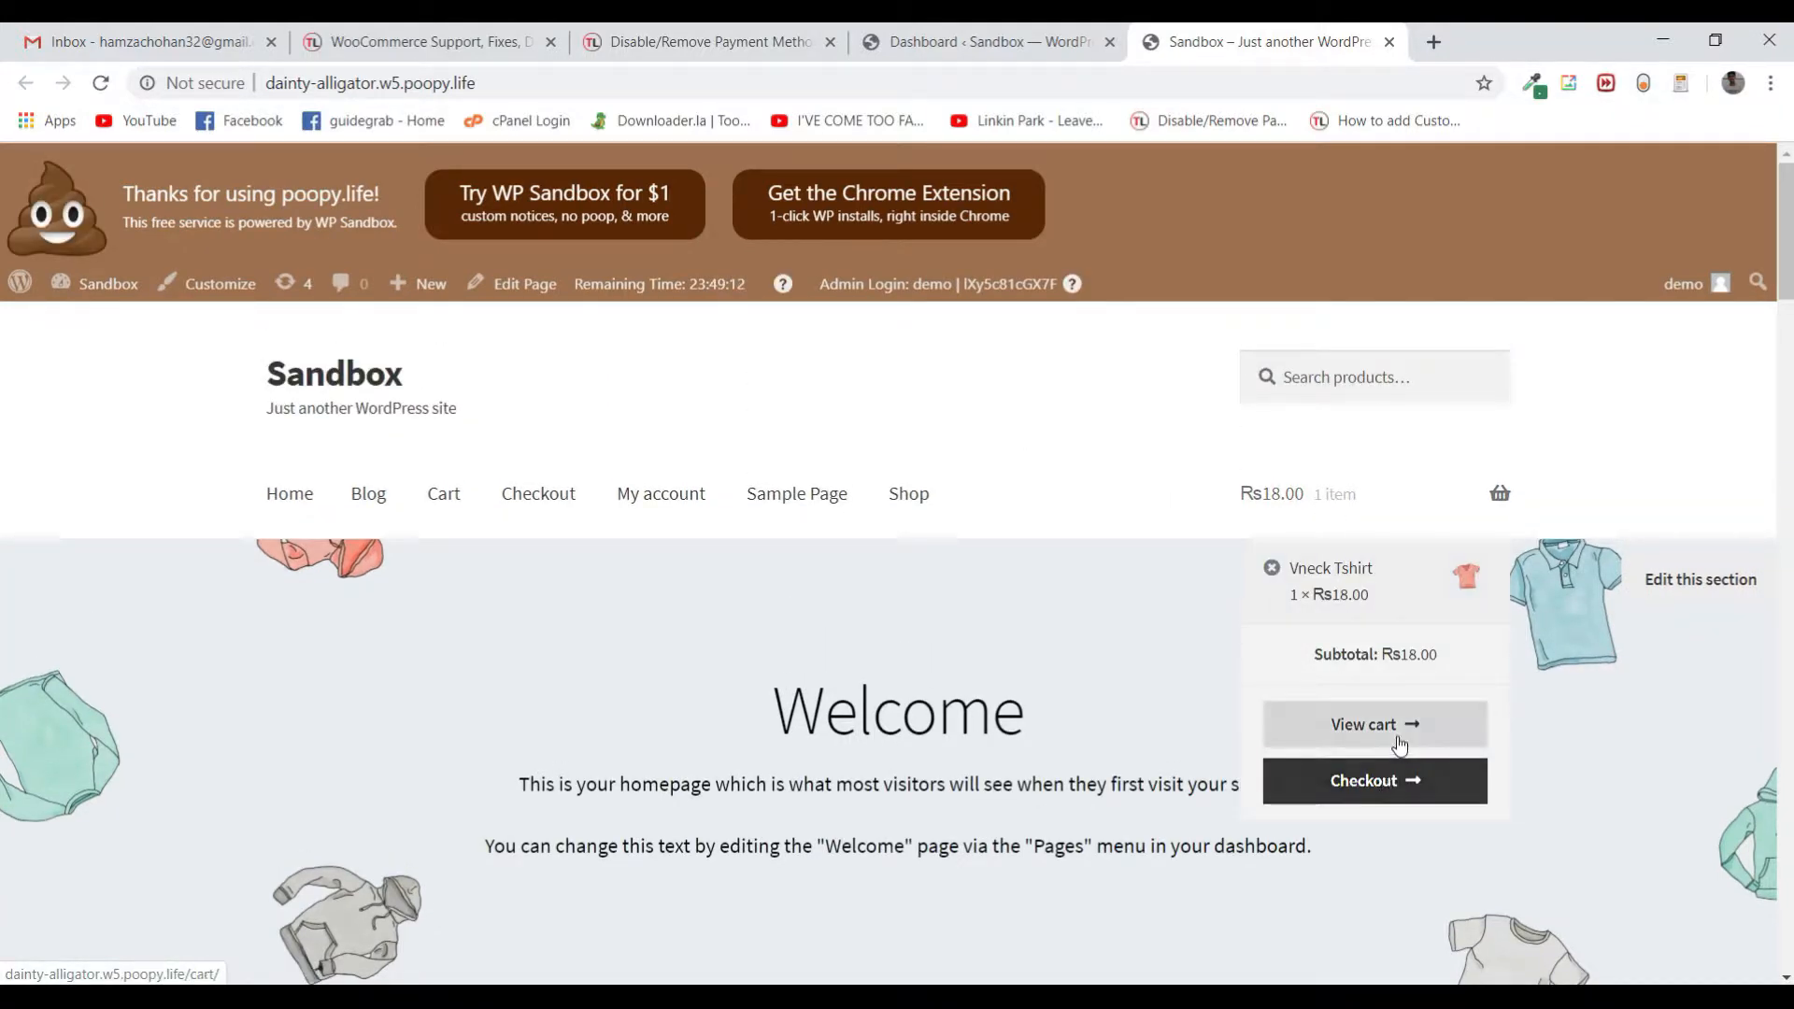
View the checkout payment section: direct bank transfer, check payments, cash on delivery
{"action": "left_click", "coordinate": [1374, 780]}
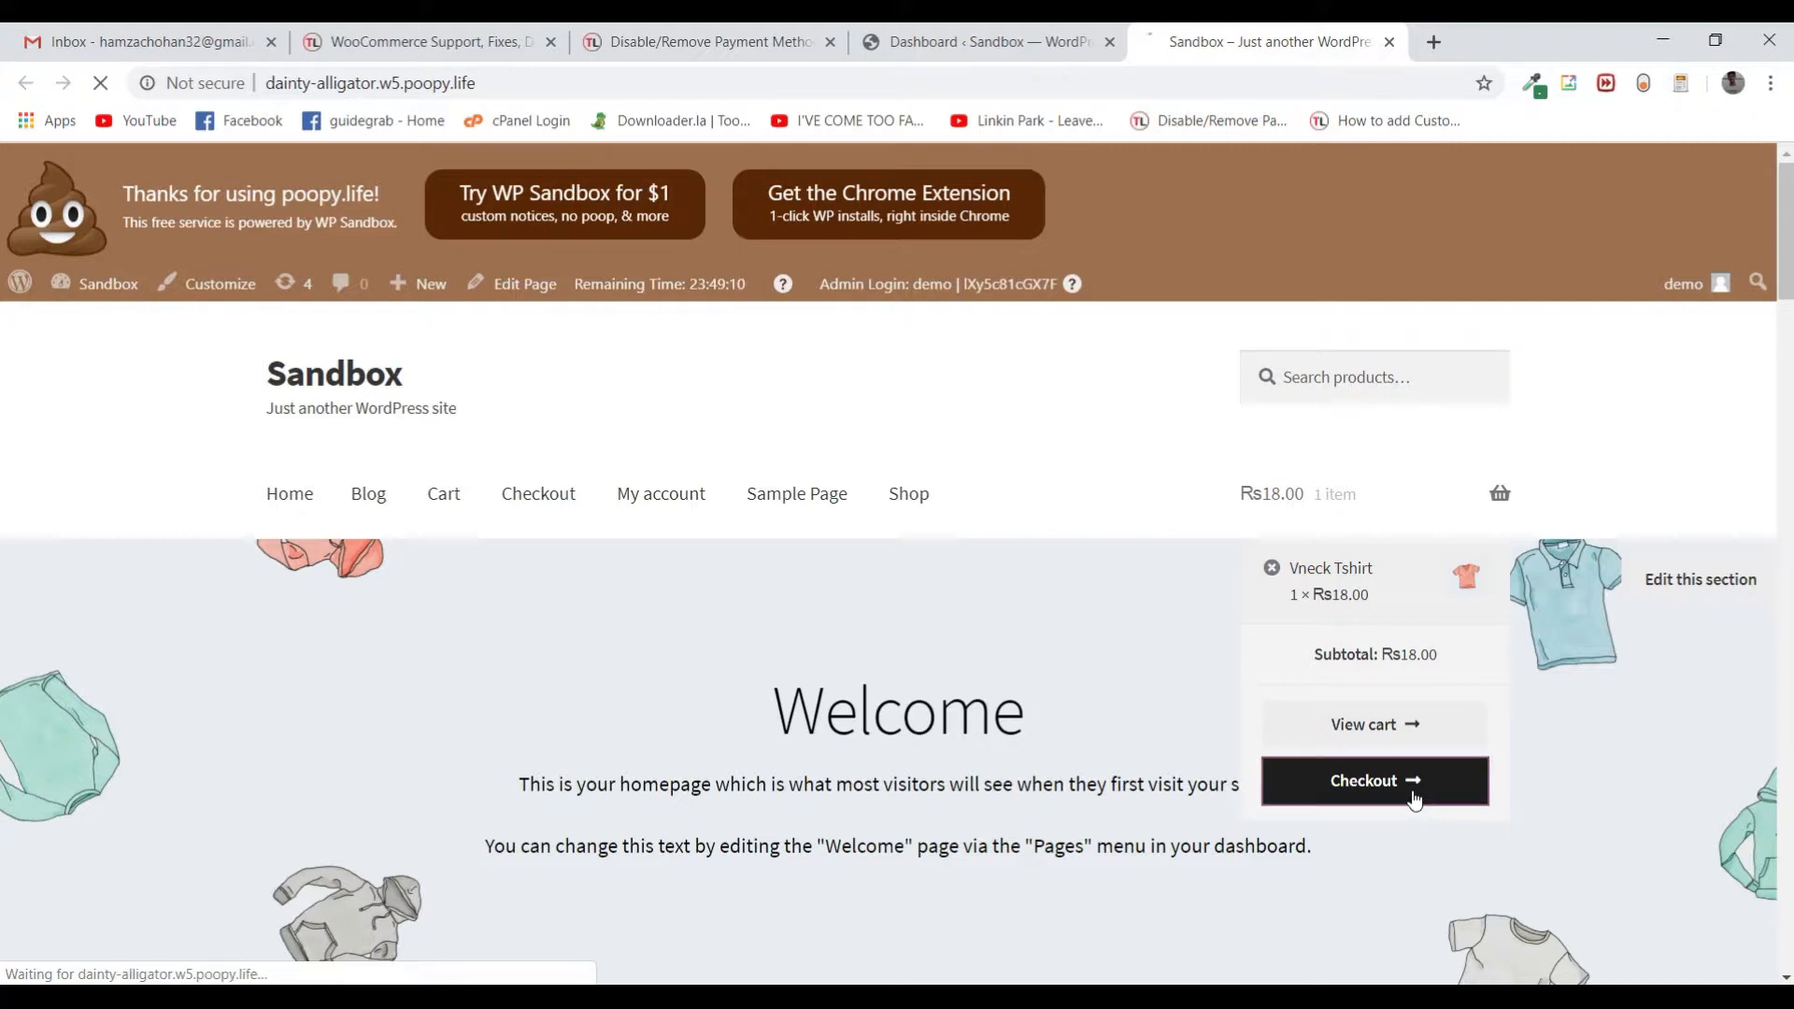
{"action": "left_click", "coordinate": [1373, 780]}
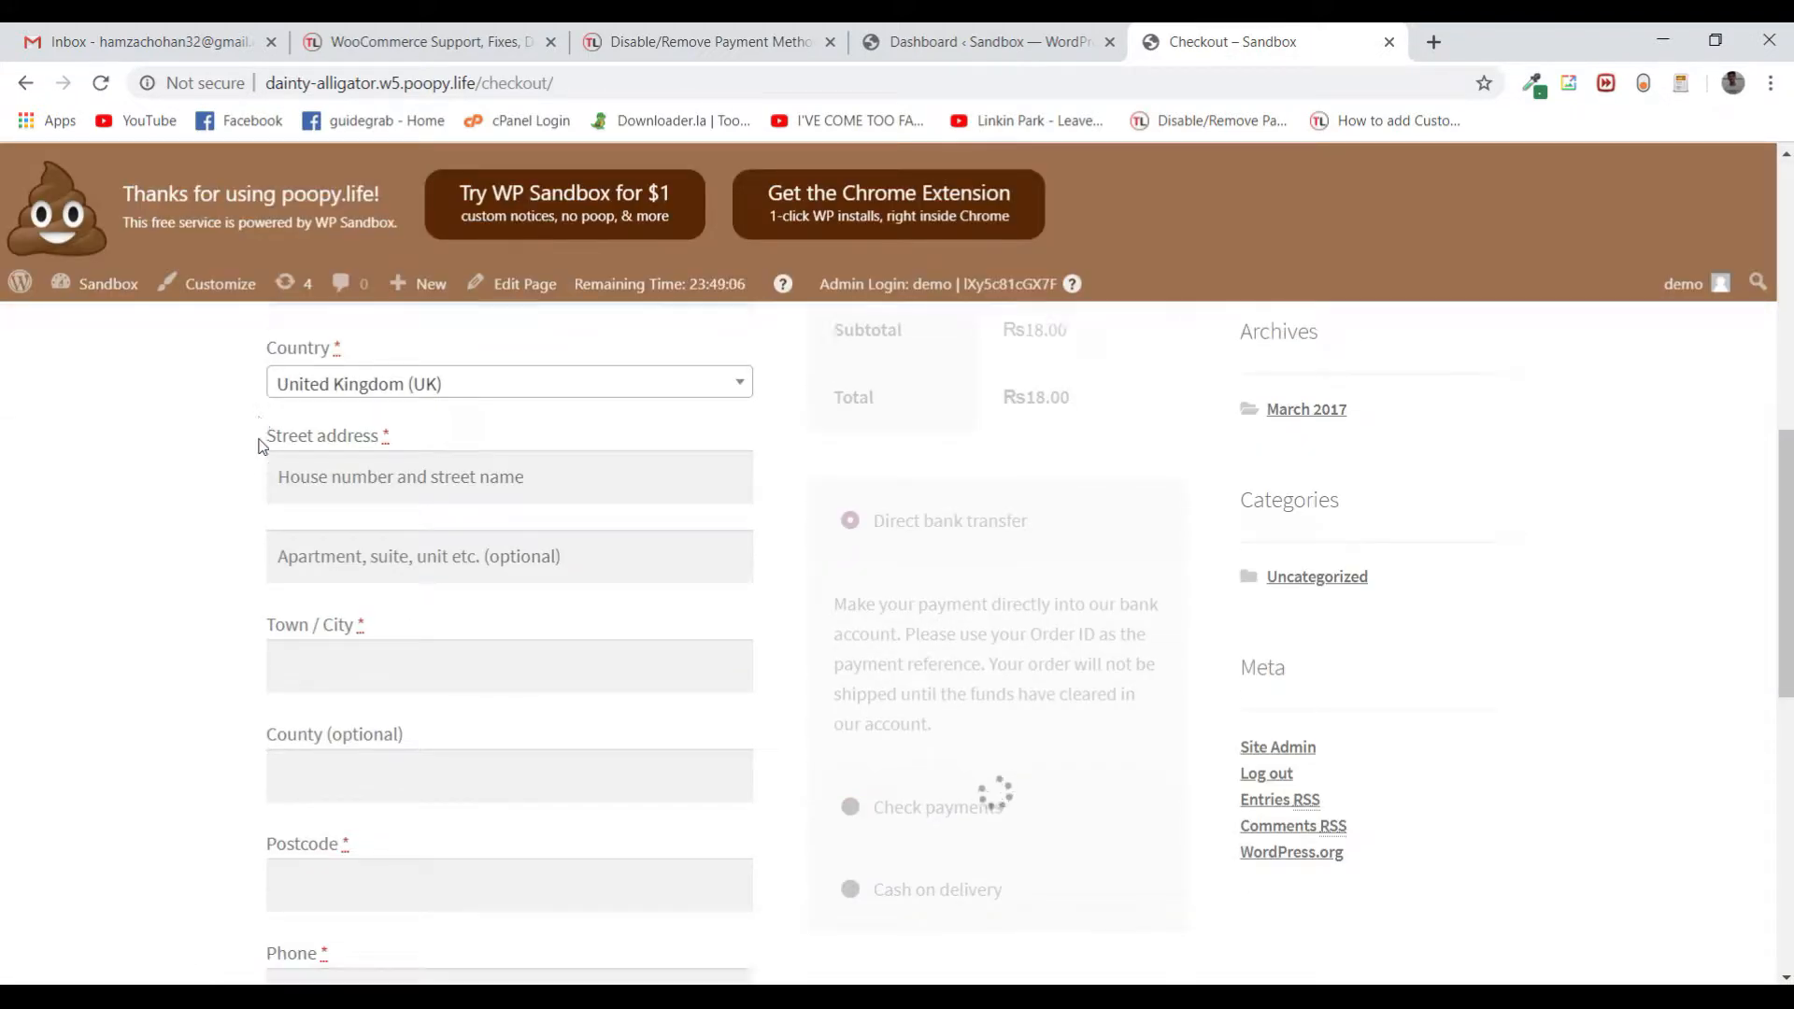
{"action": "scroll", "scroll_direction": "down", "scroll_amount": 3}
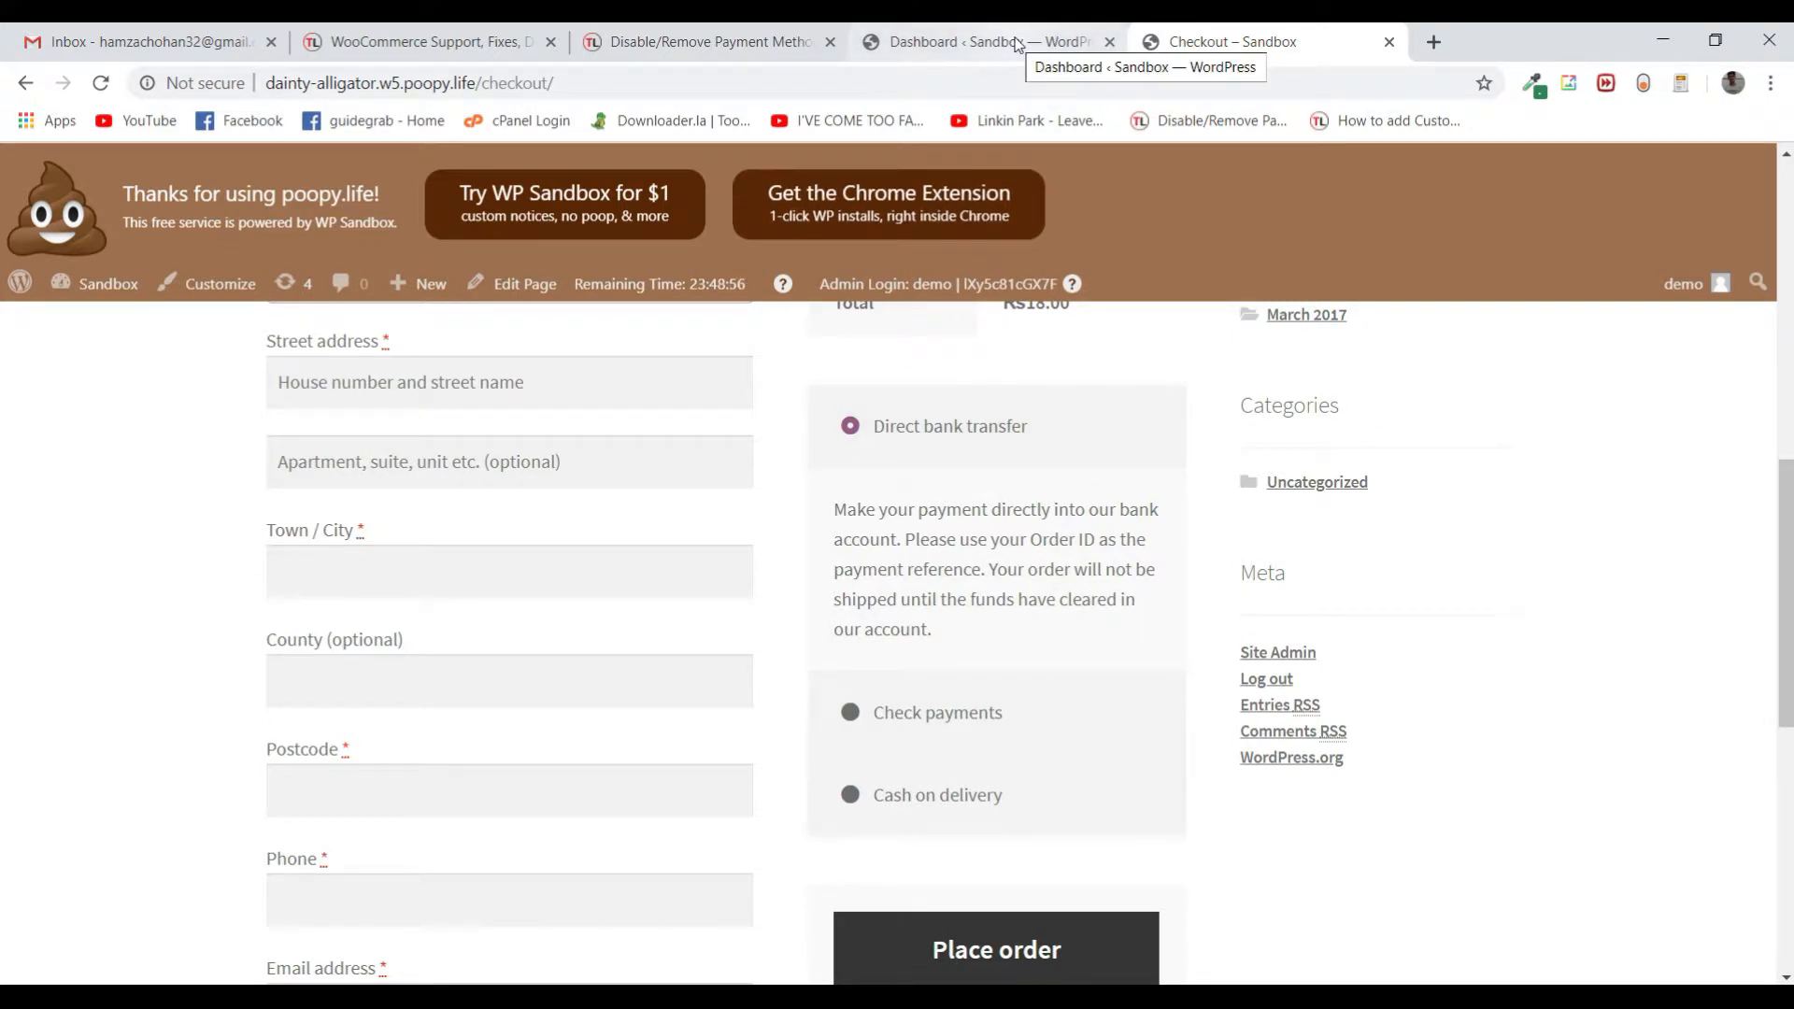
{"action": "left_click", "coordinate": [984, 41]}
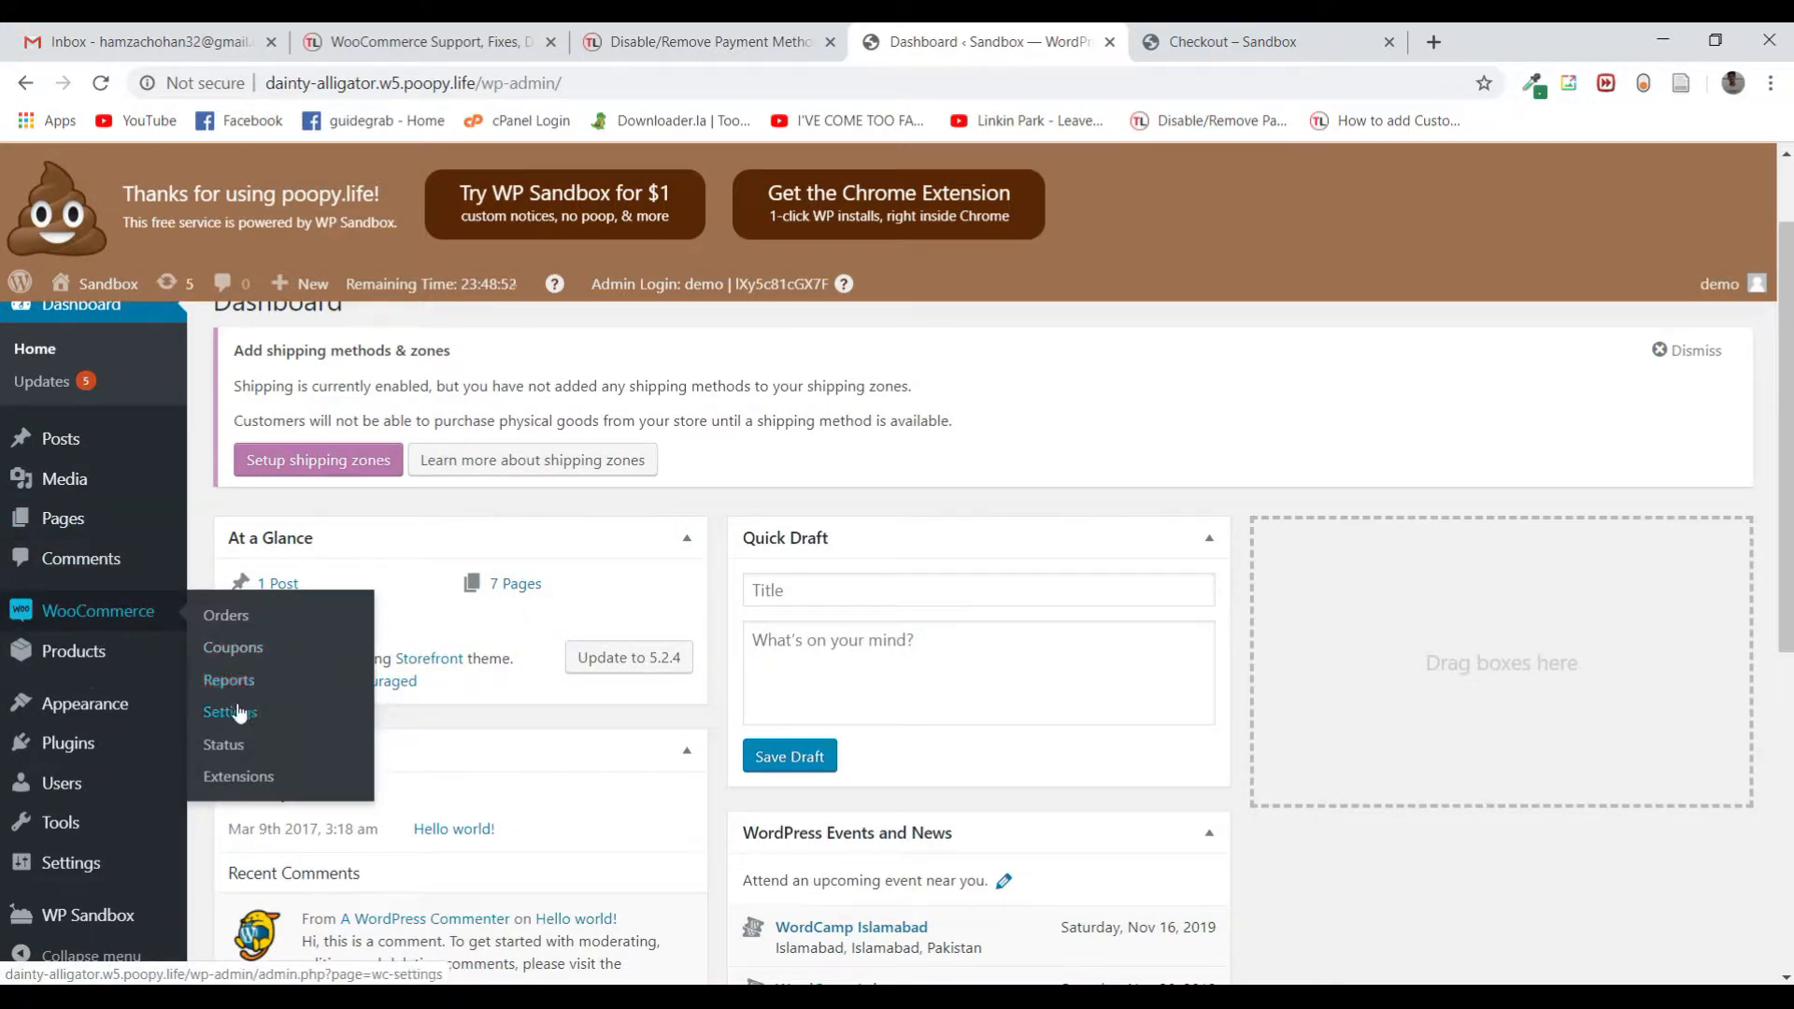
Go to WooCommerce Settings on the Payments tab
{"action": "left_click", "coordinate": [230, 712]}
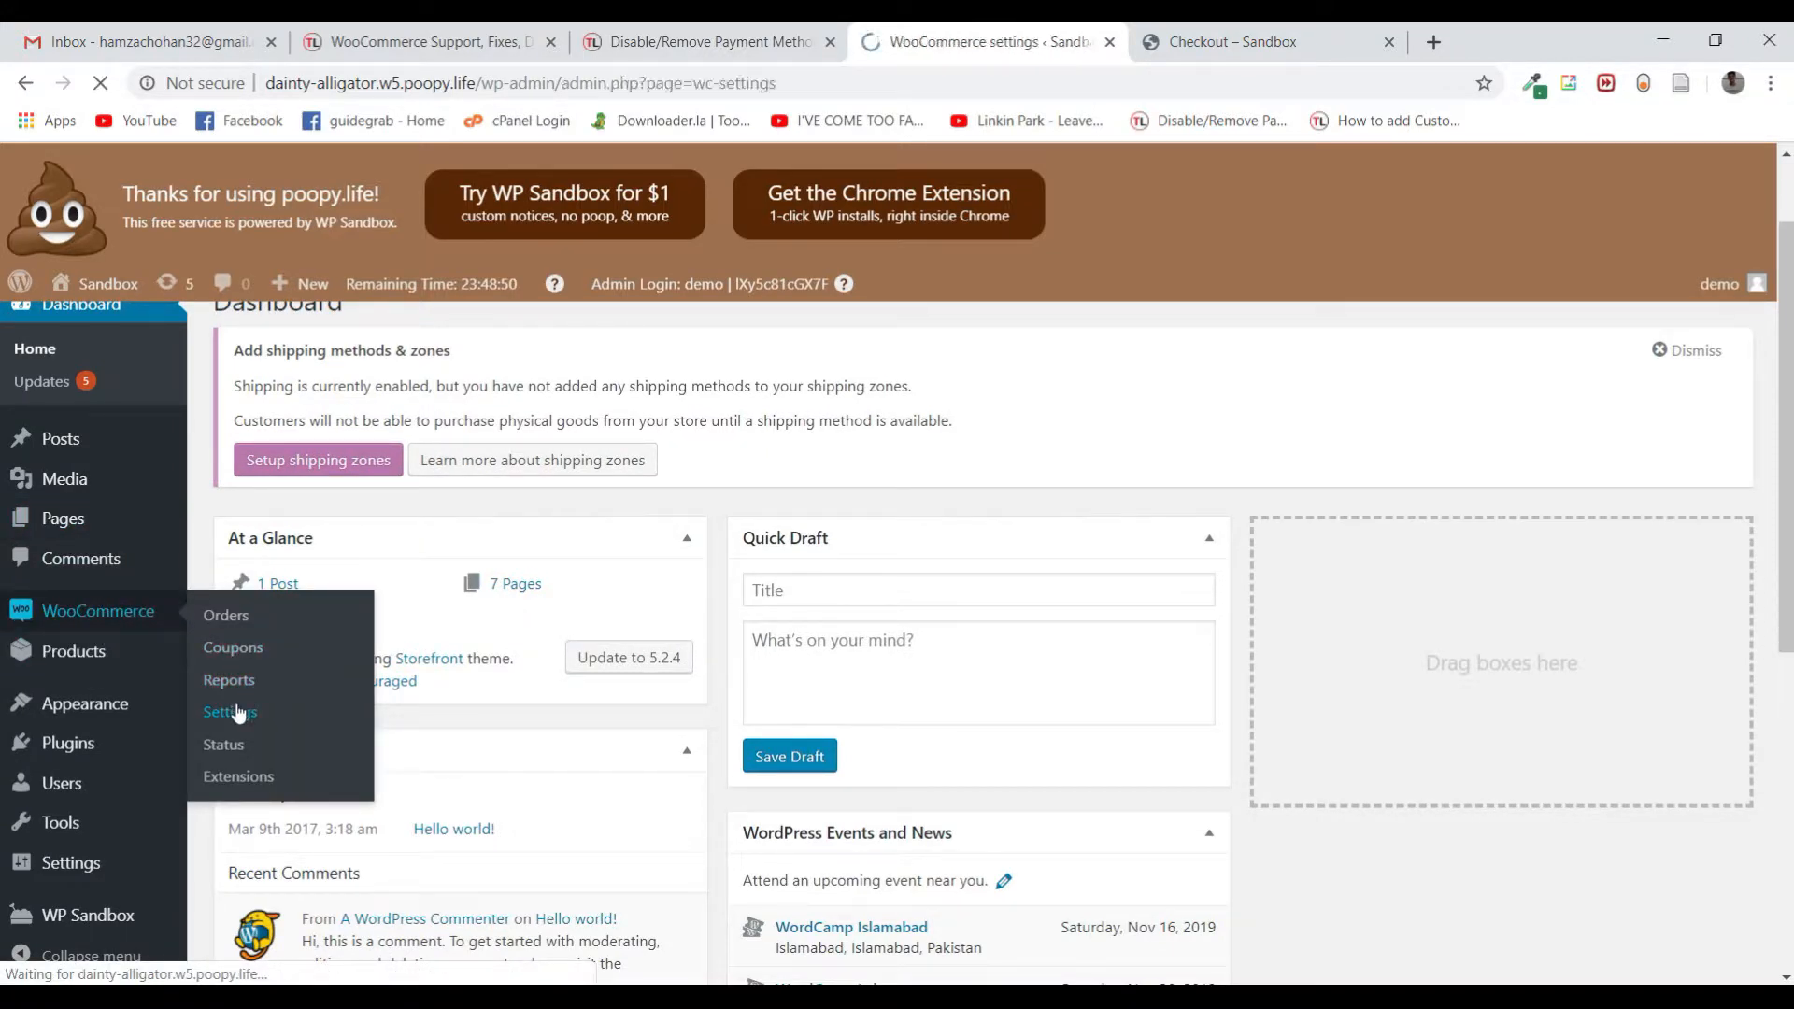
{"action": "left_click", "coordinate": [230, 712]}
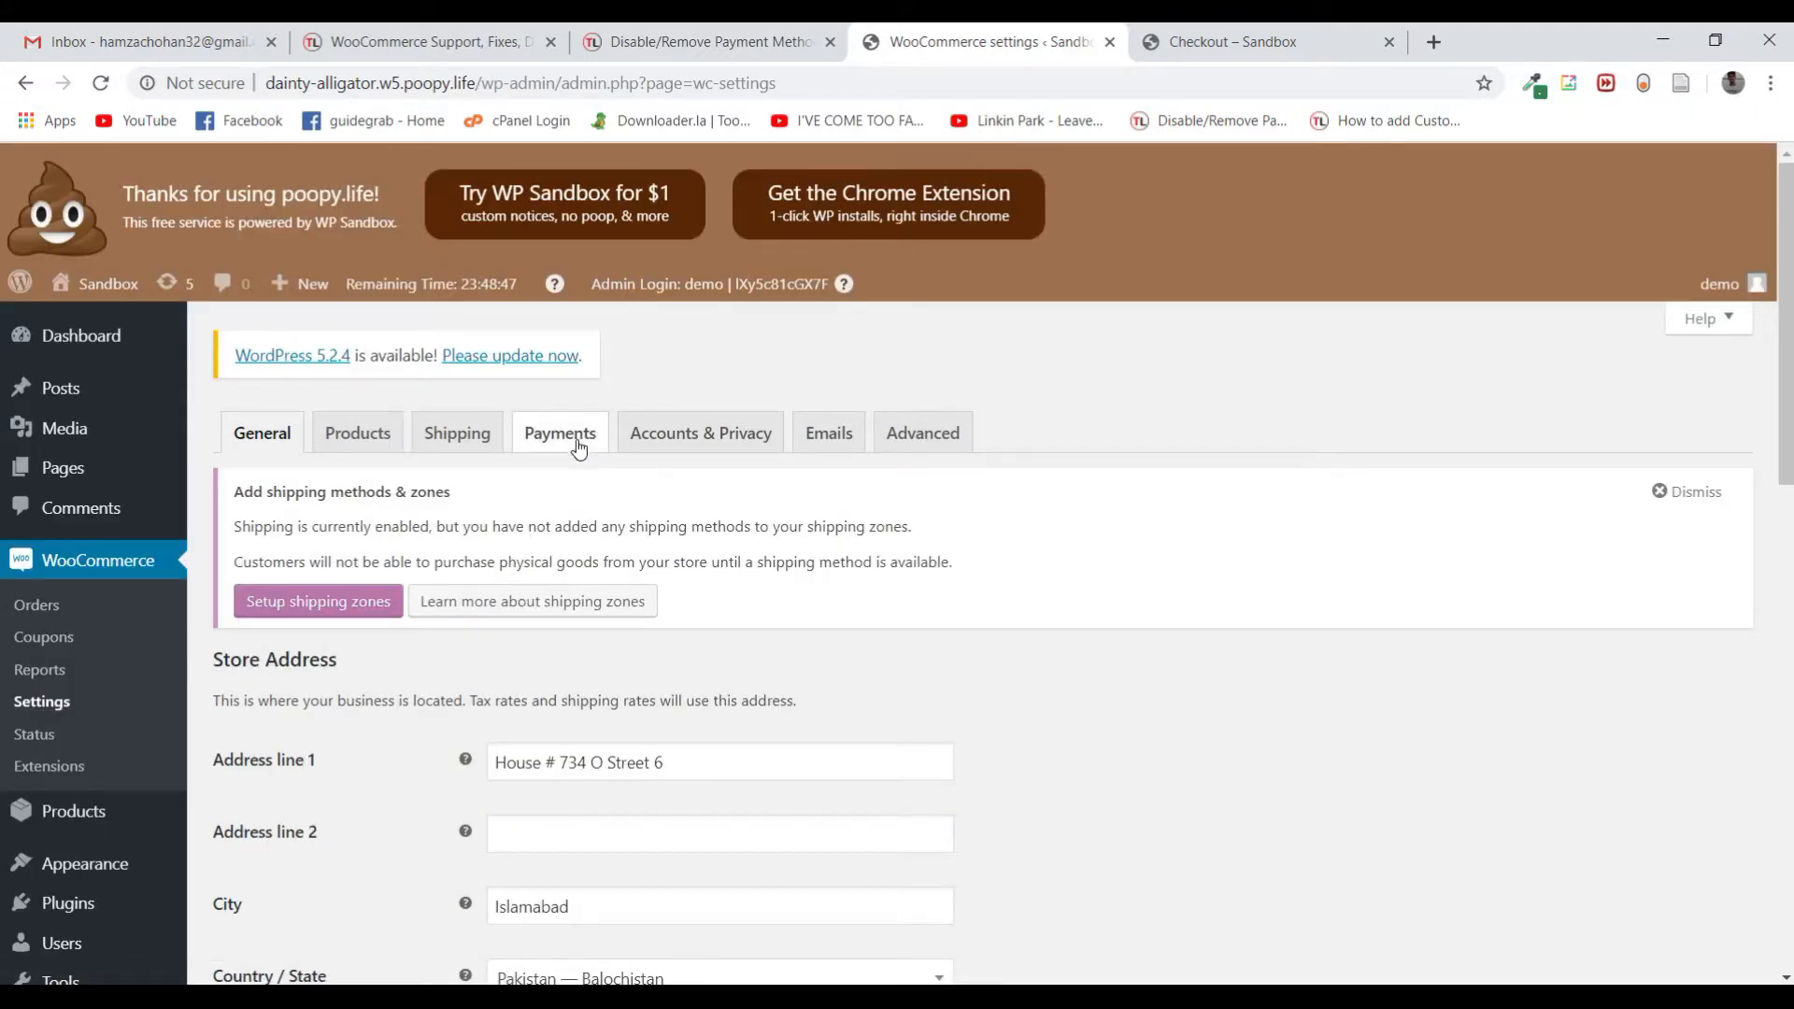
{"action": "left_click", "coordinate": [559, 432]}
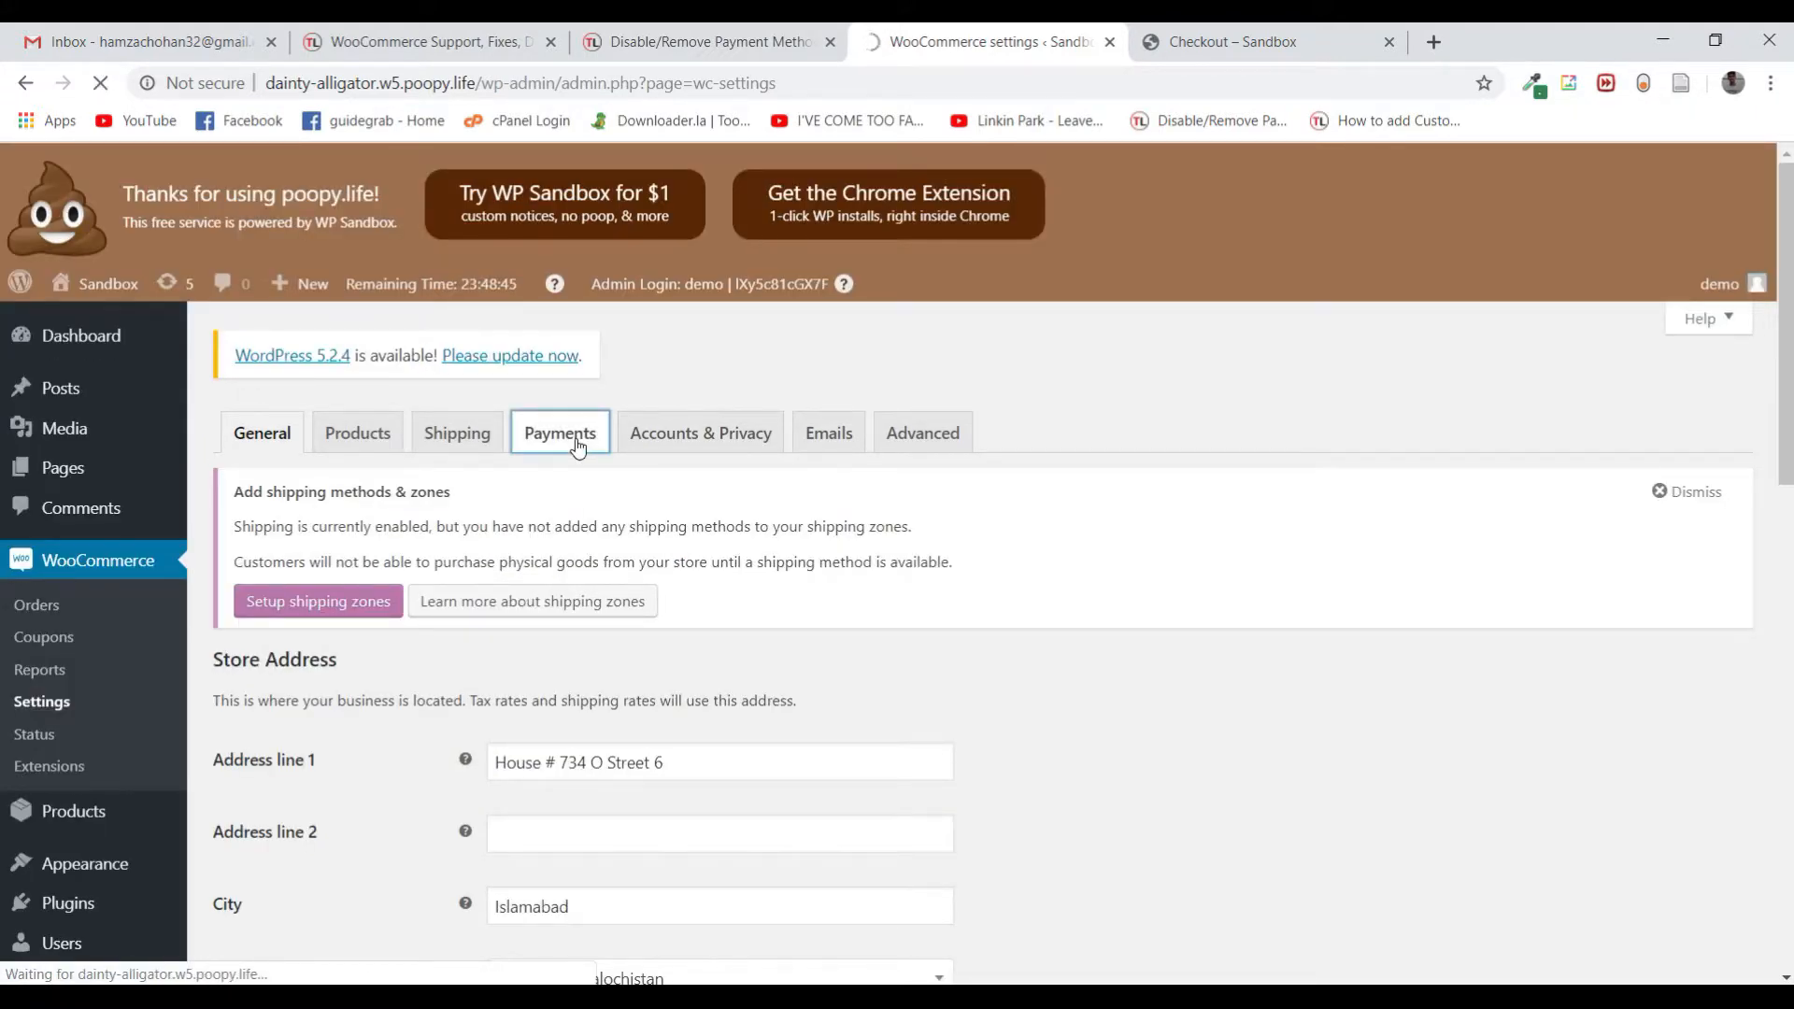
{"action": "left_click", "coordinate": [560, 433]}
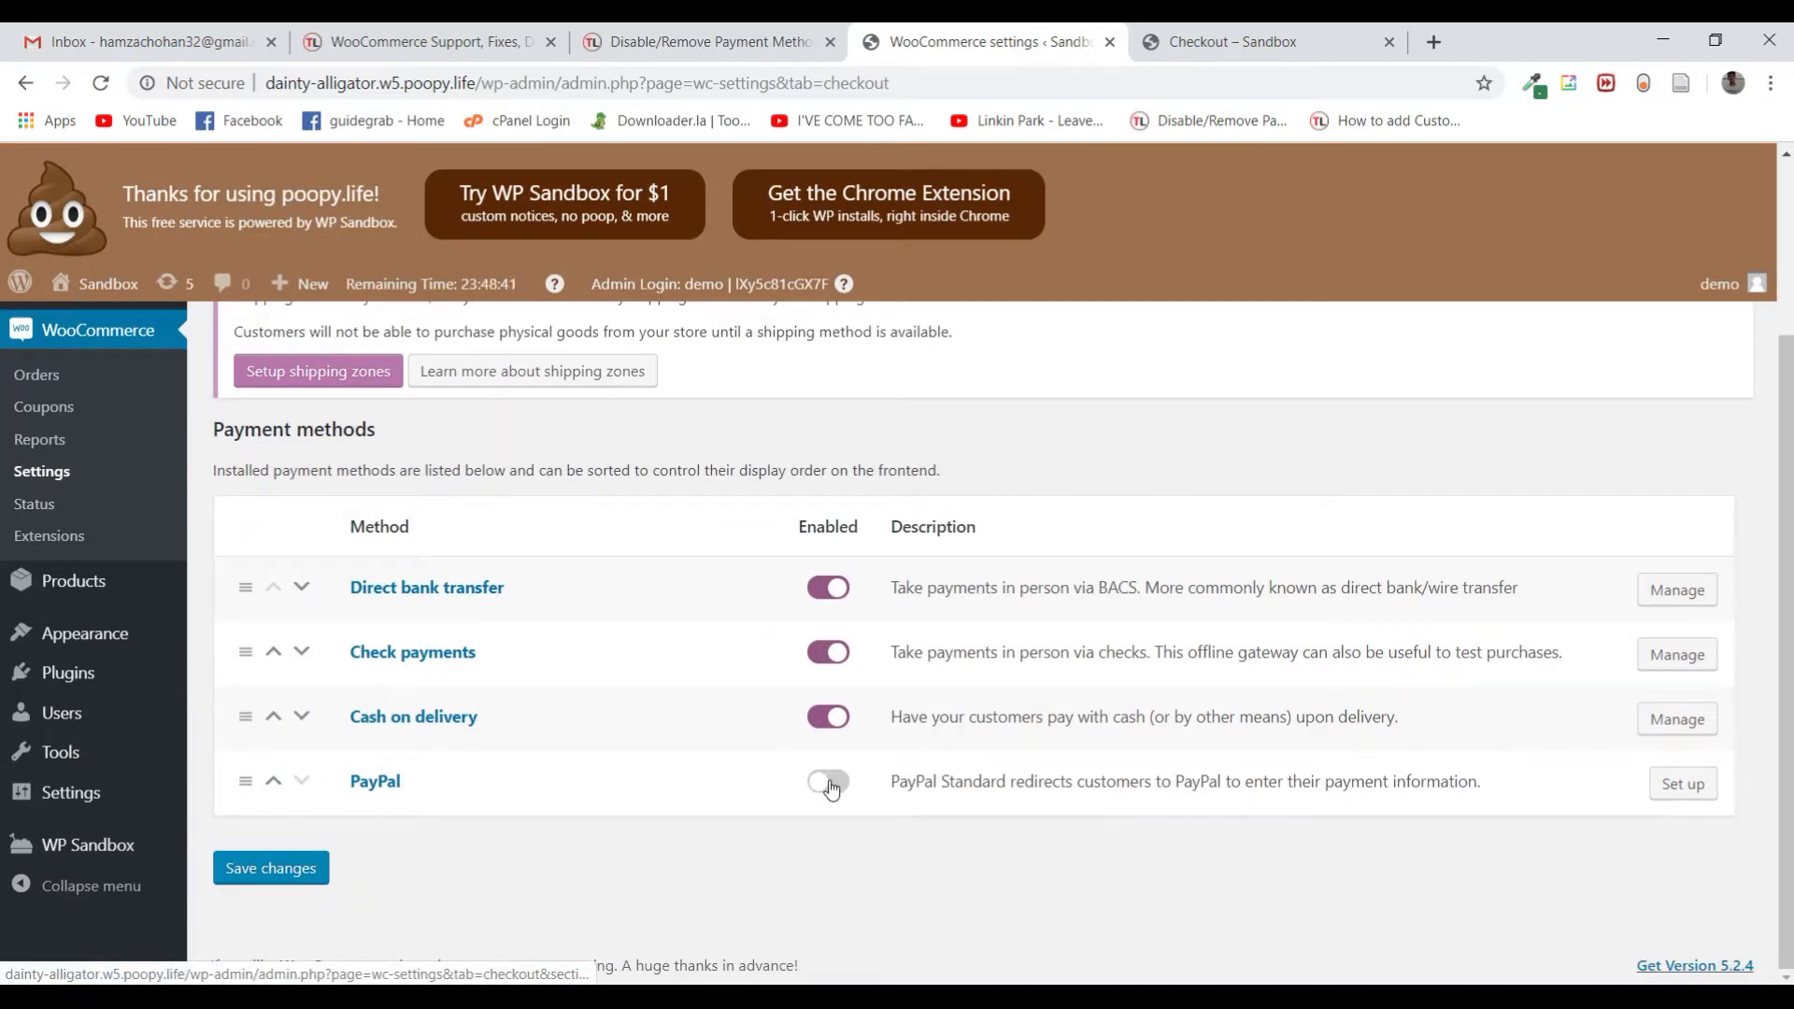
Disable direct bank transfer, check payments, cash on delivery and PayPal, then save
{"action": "left_click", "coordinate": [829, 781]}
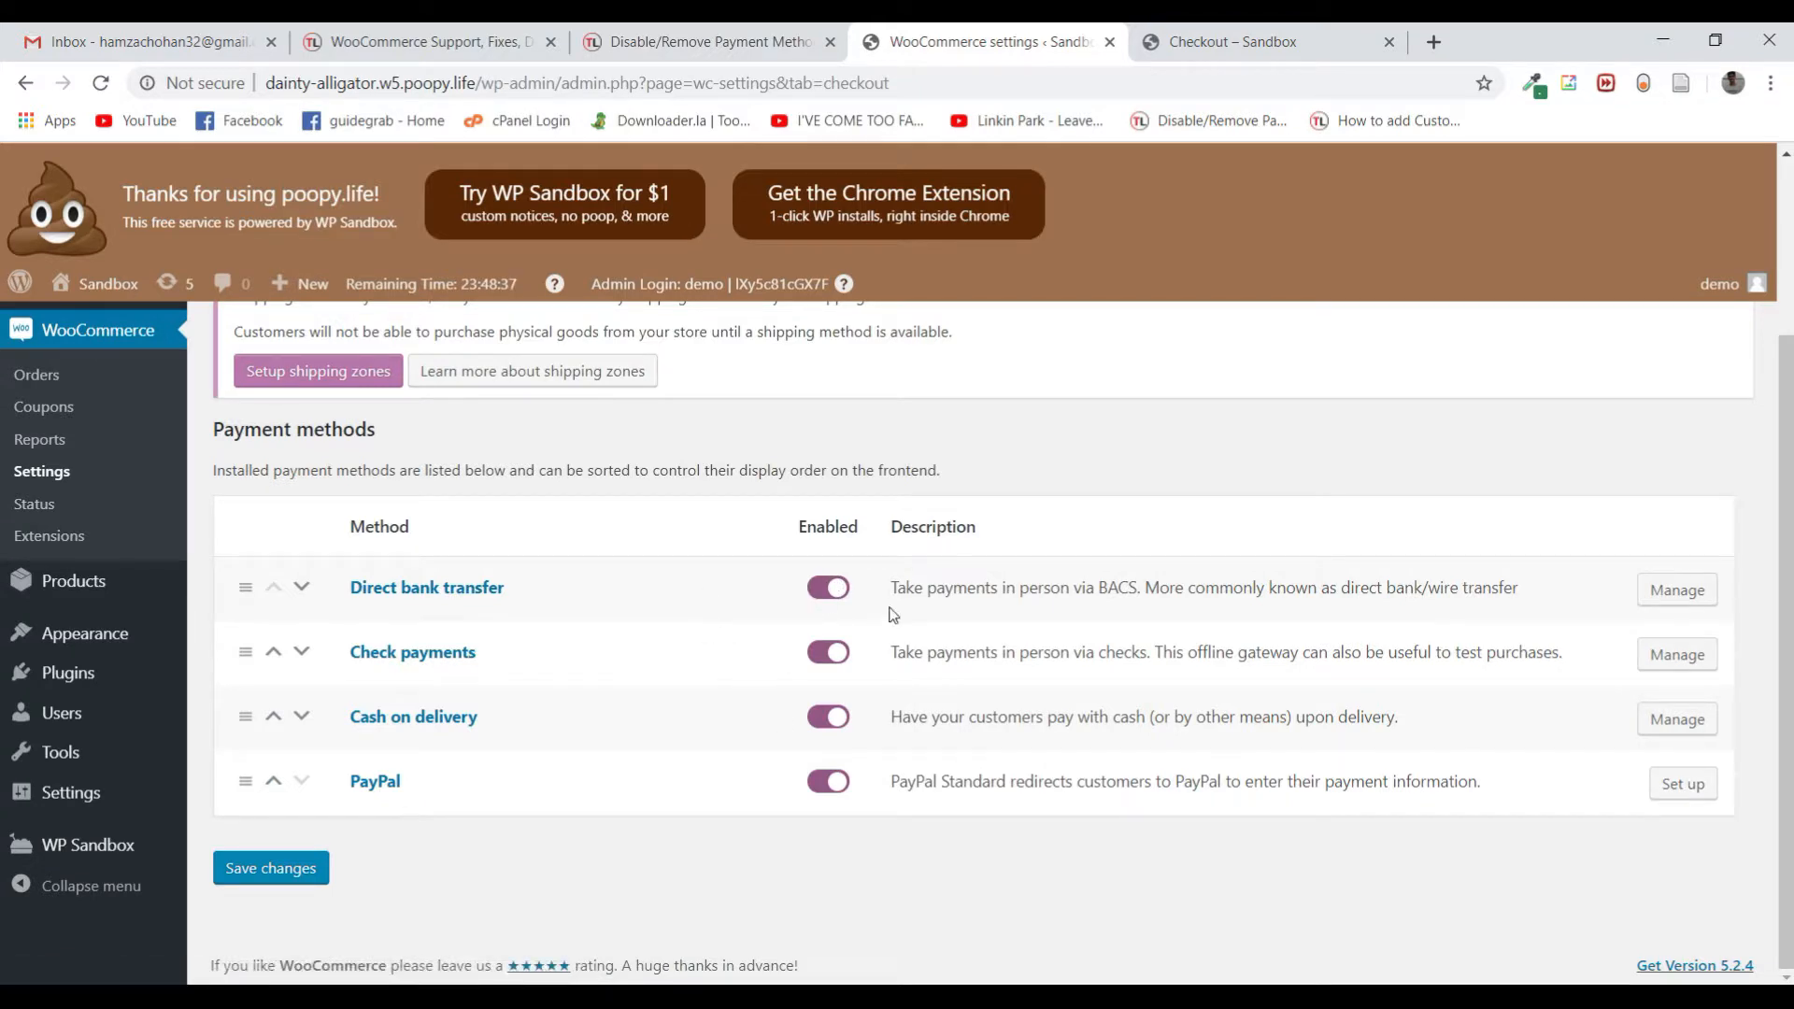
{"action": "left_click", "coordinate": [827, 587]}
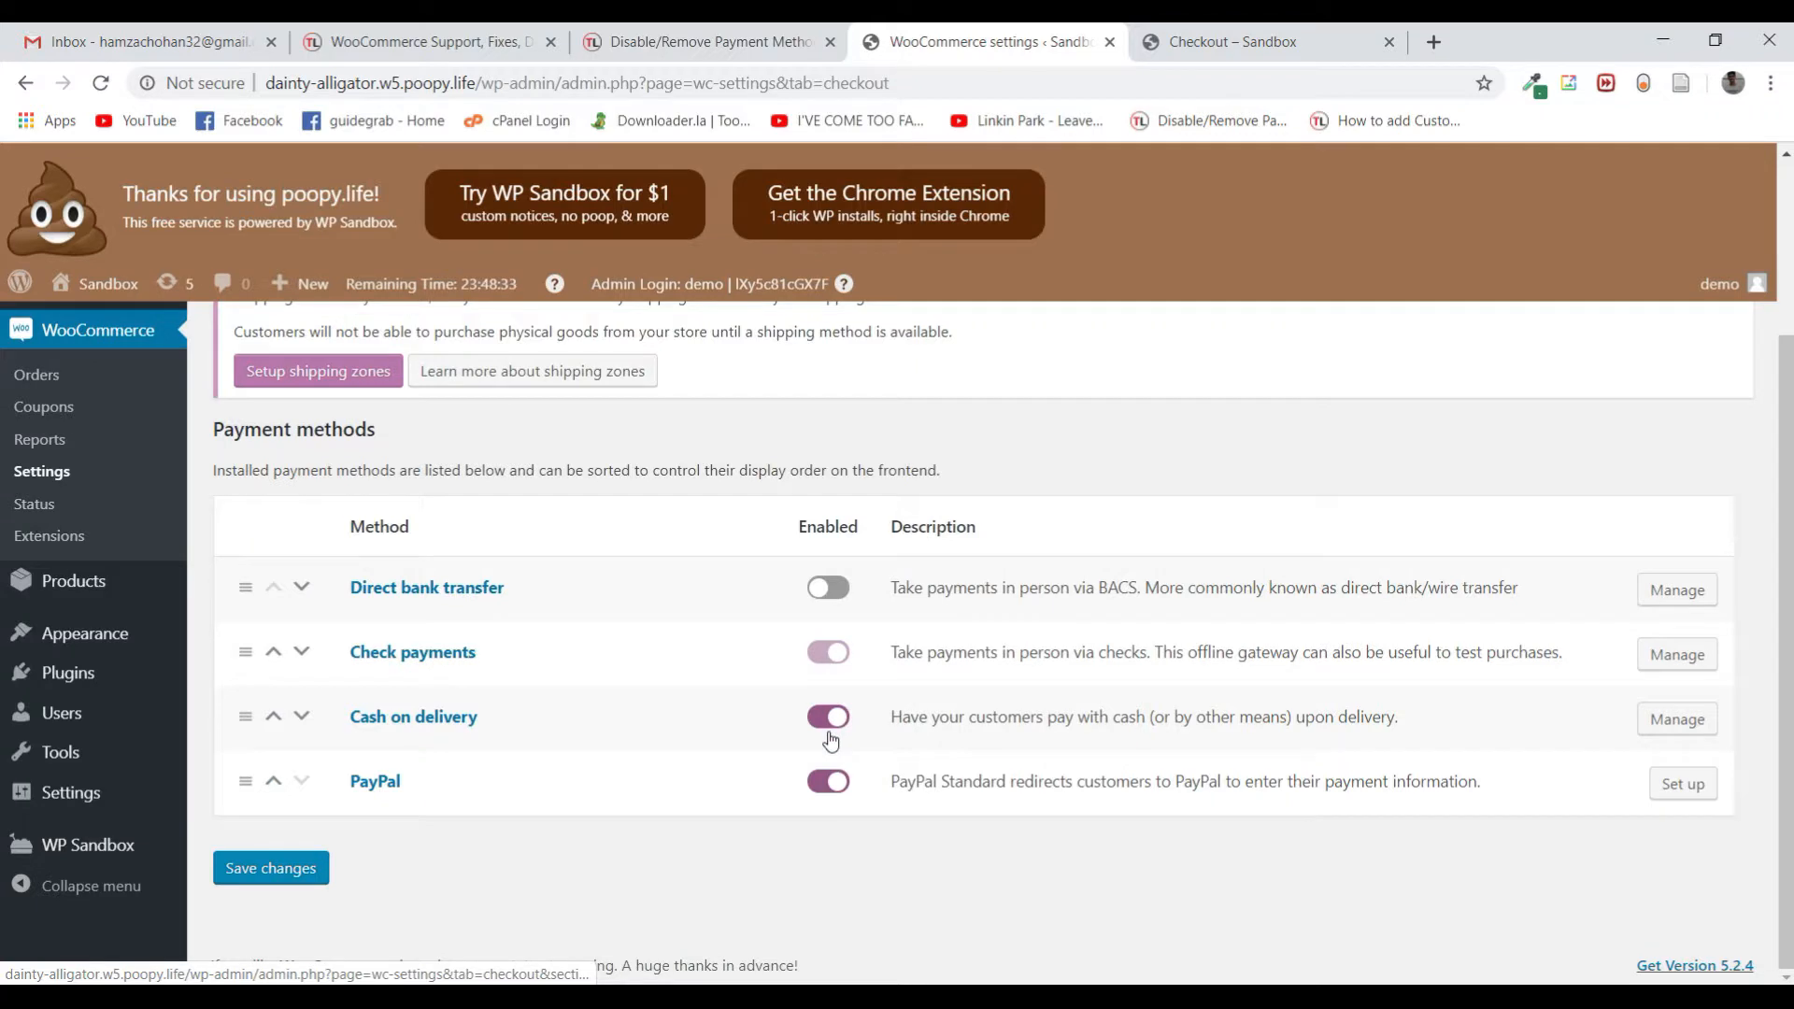
{"action": "left_click", "coordinate": [827, 652]}
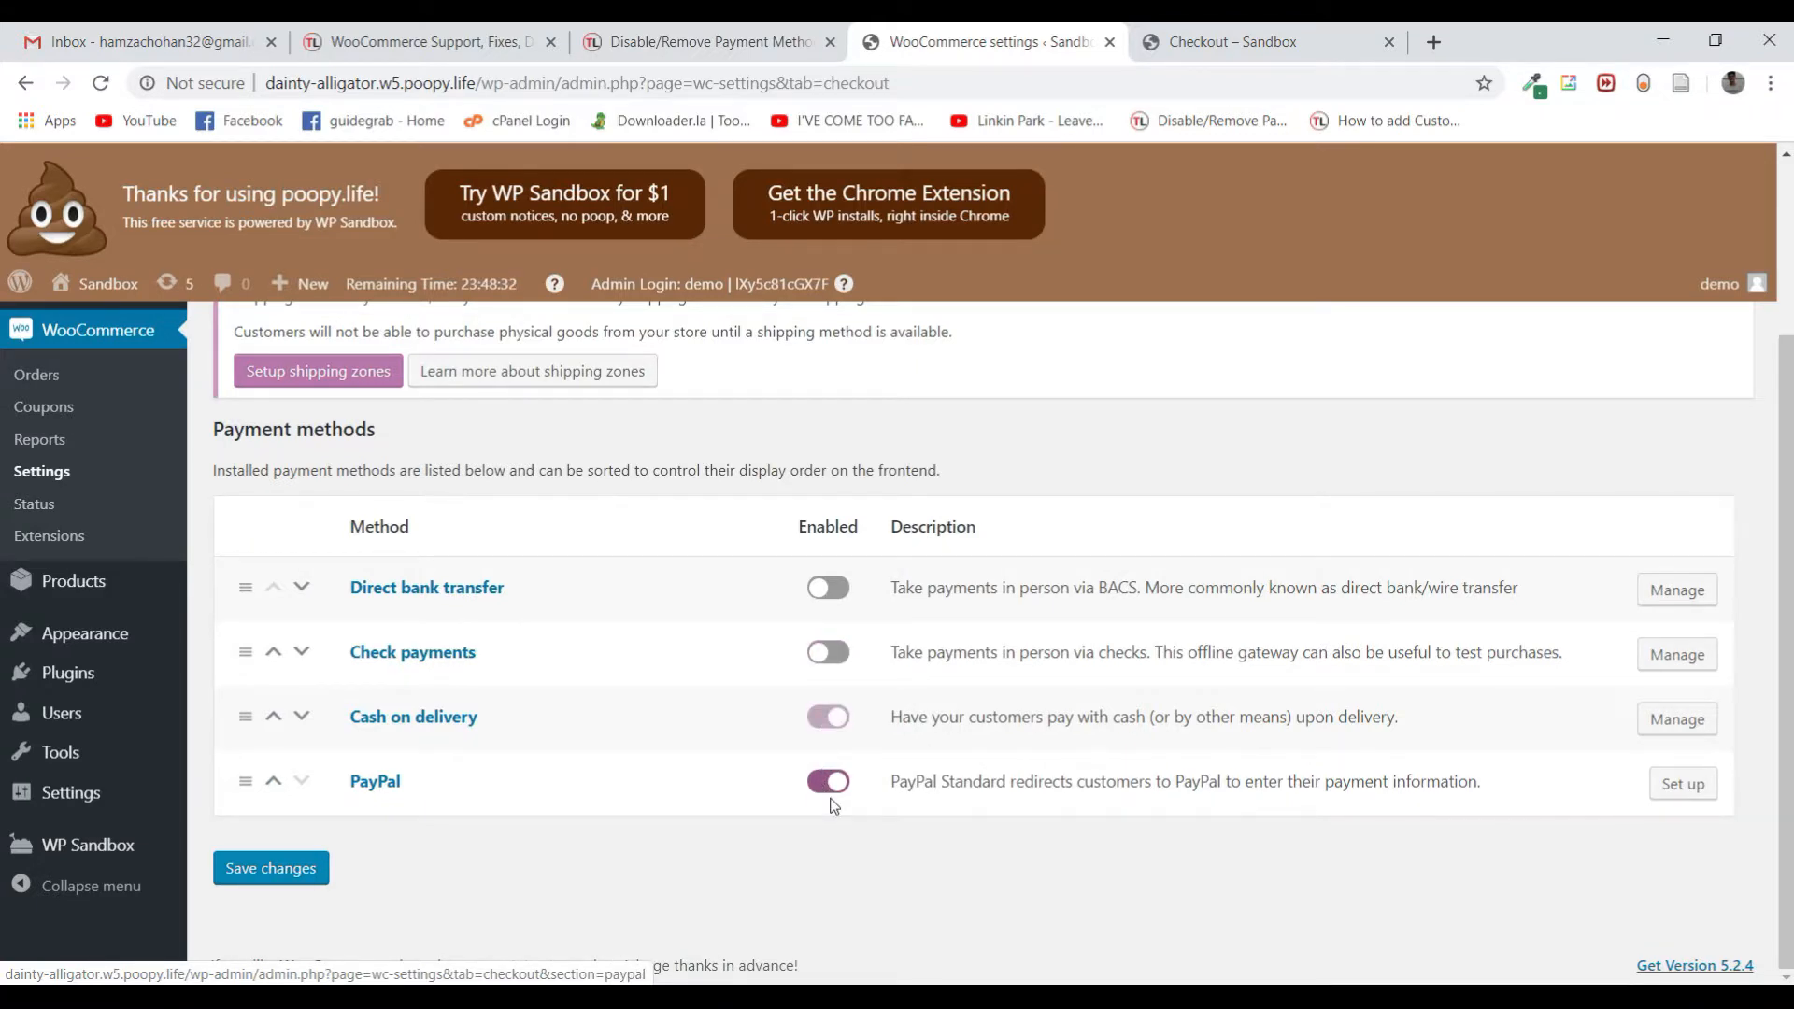
{"action": "left_click", "coordinate": [826, 780]}
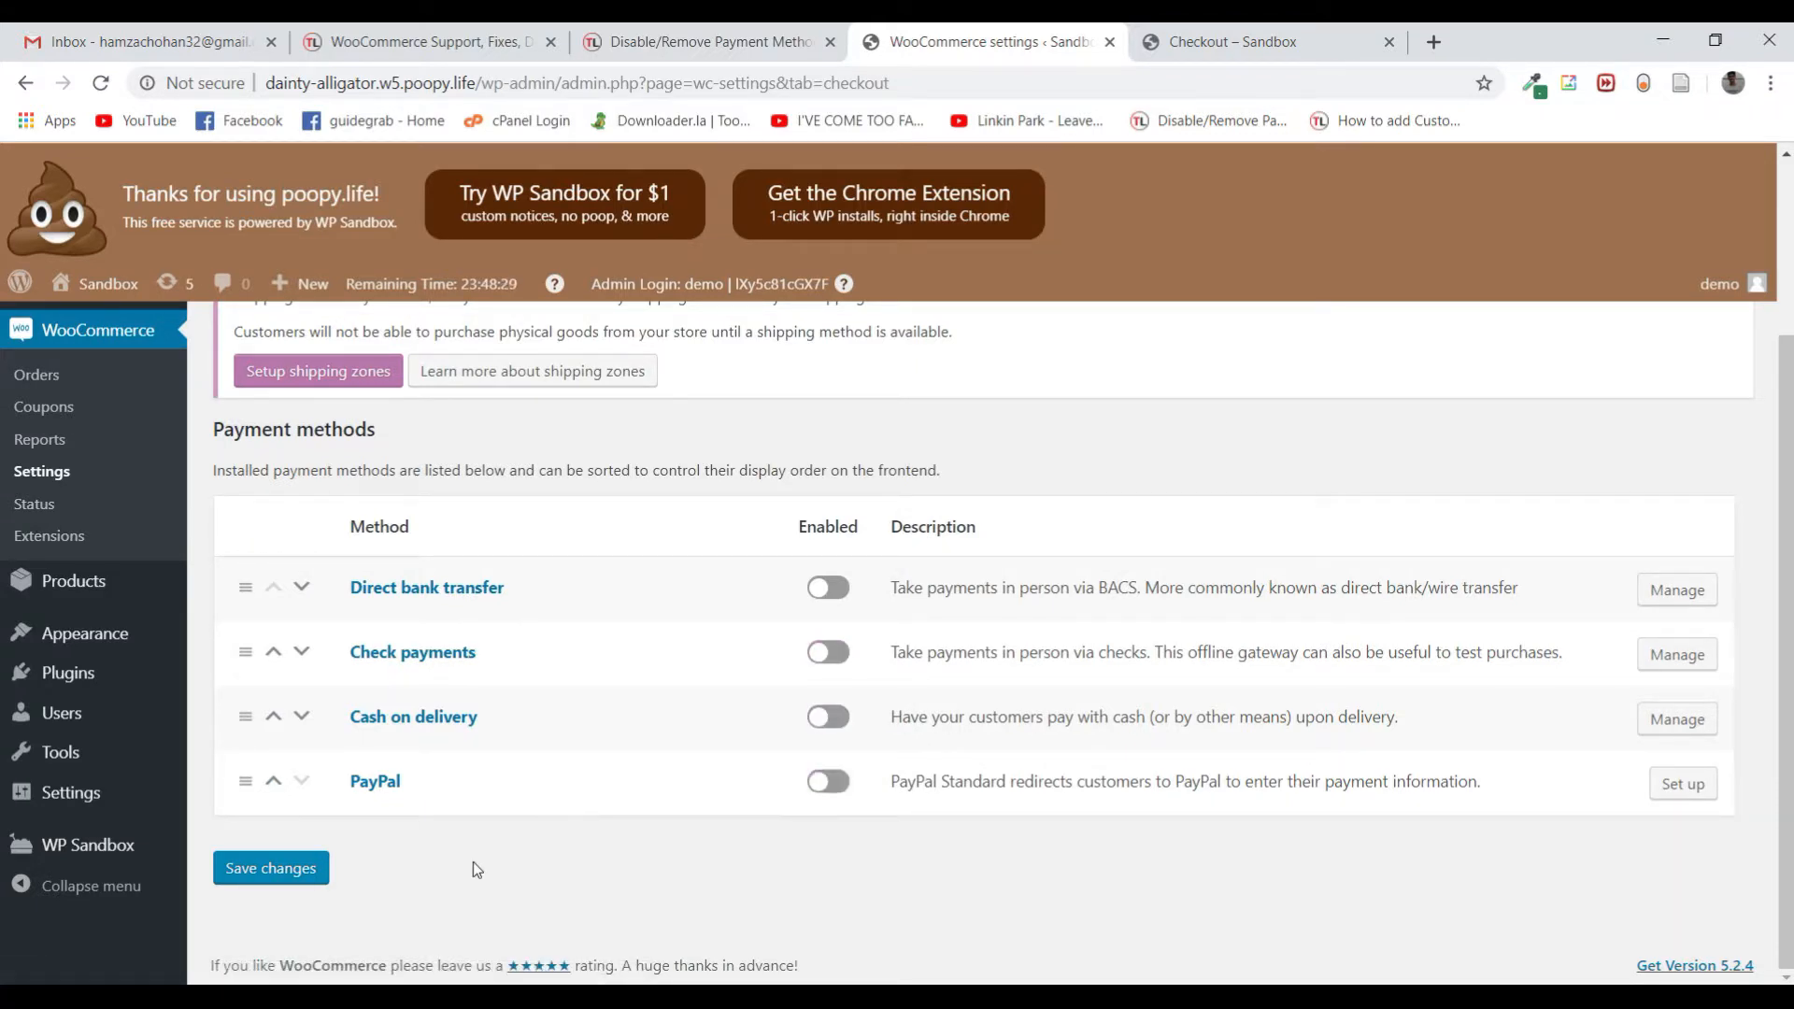
{"action": "left_click", "coordinate": [270, 867]}
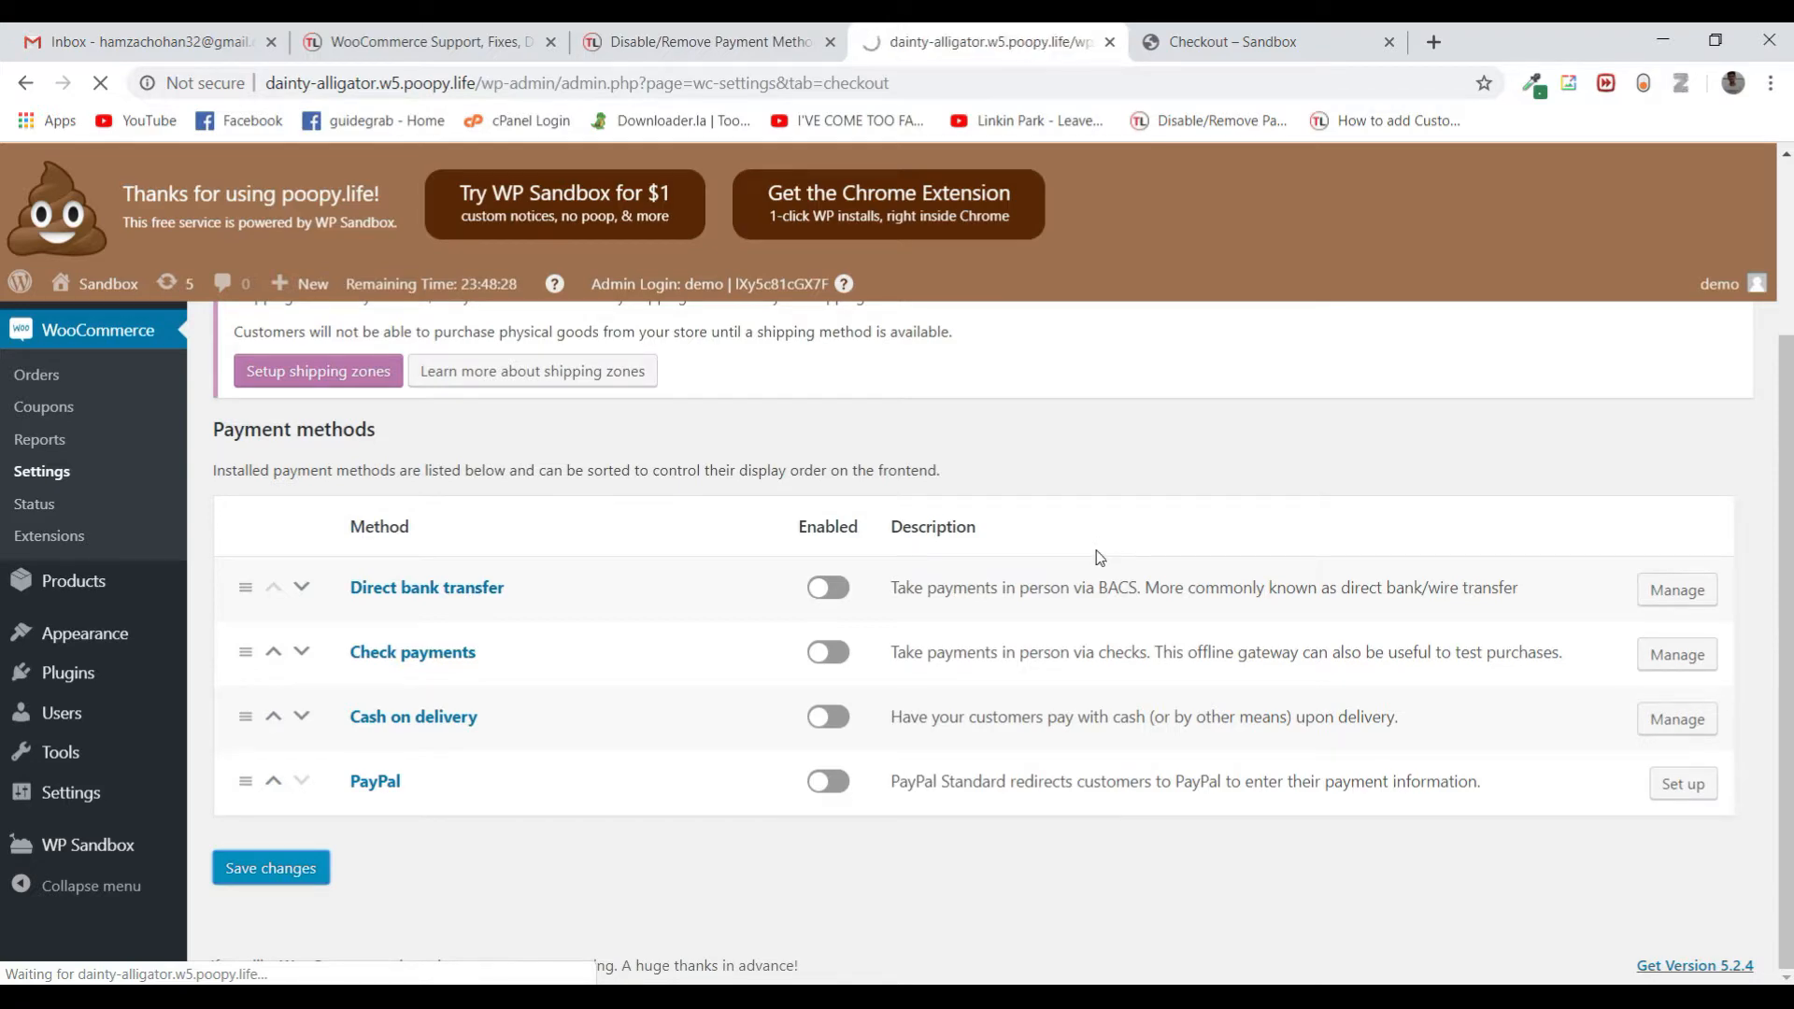
{"action": "left_click", "coordinate": [270, 867]}
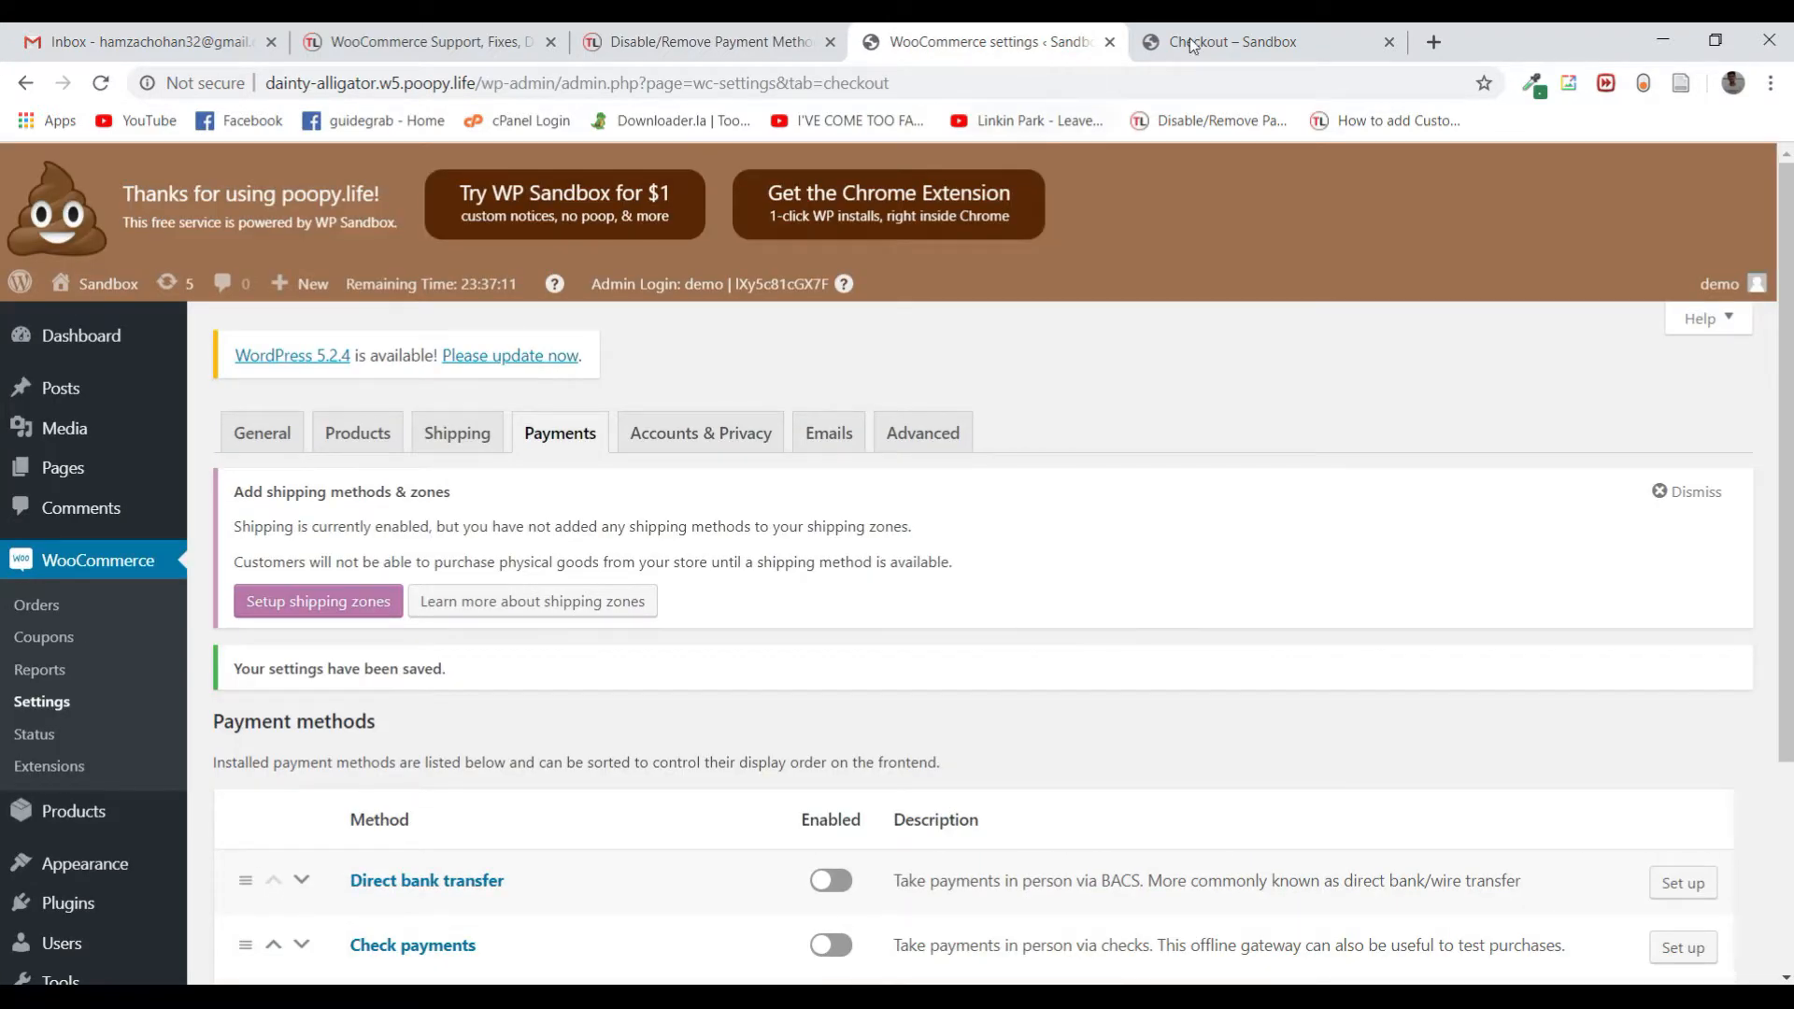
Bring up the store checkout tab to verify the payment changes
{"action": "left_click", "coordinate": [1235, 41]}
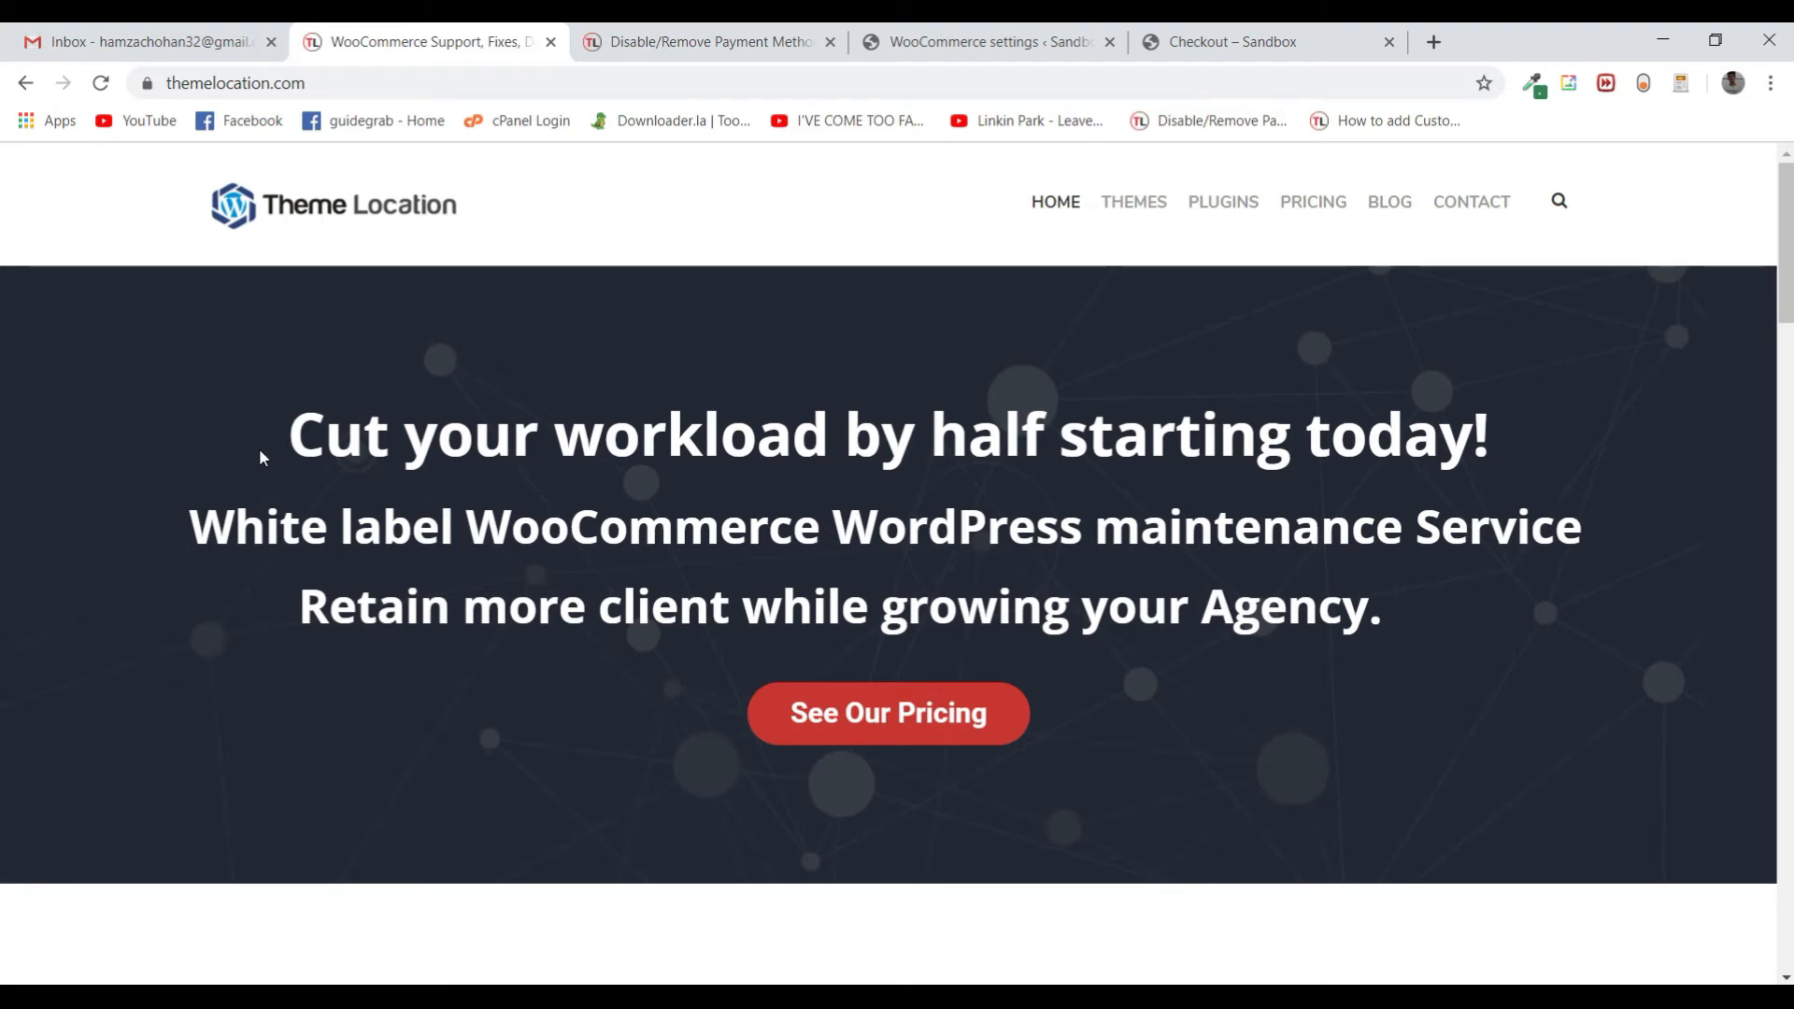
{"action": "mouse_move", "coordinate": [261, 424]}
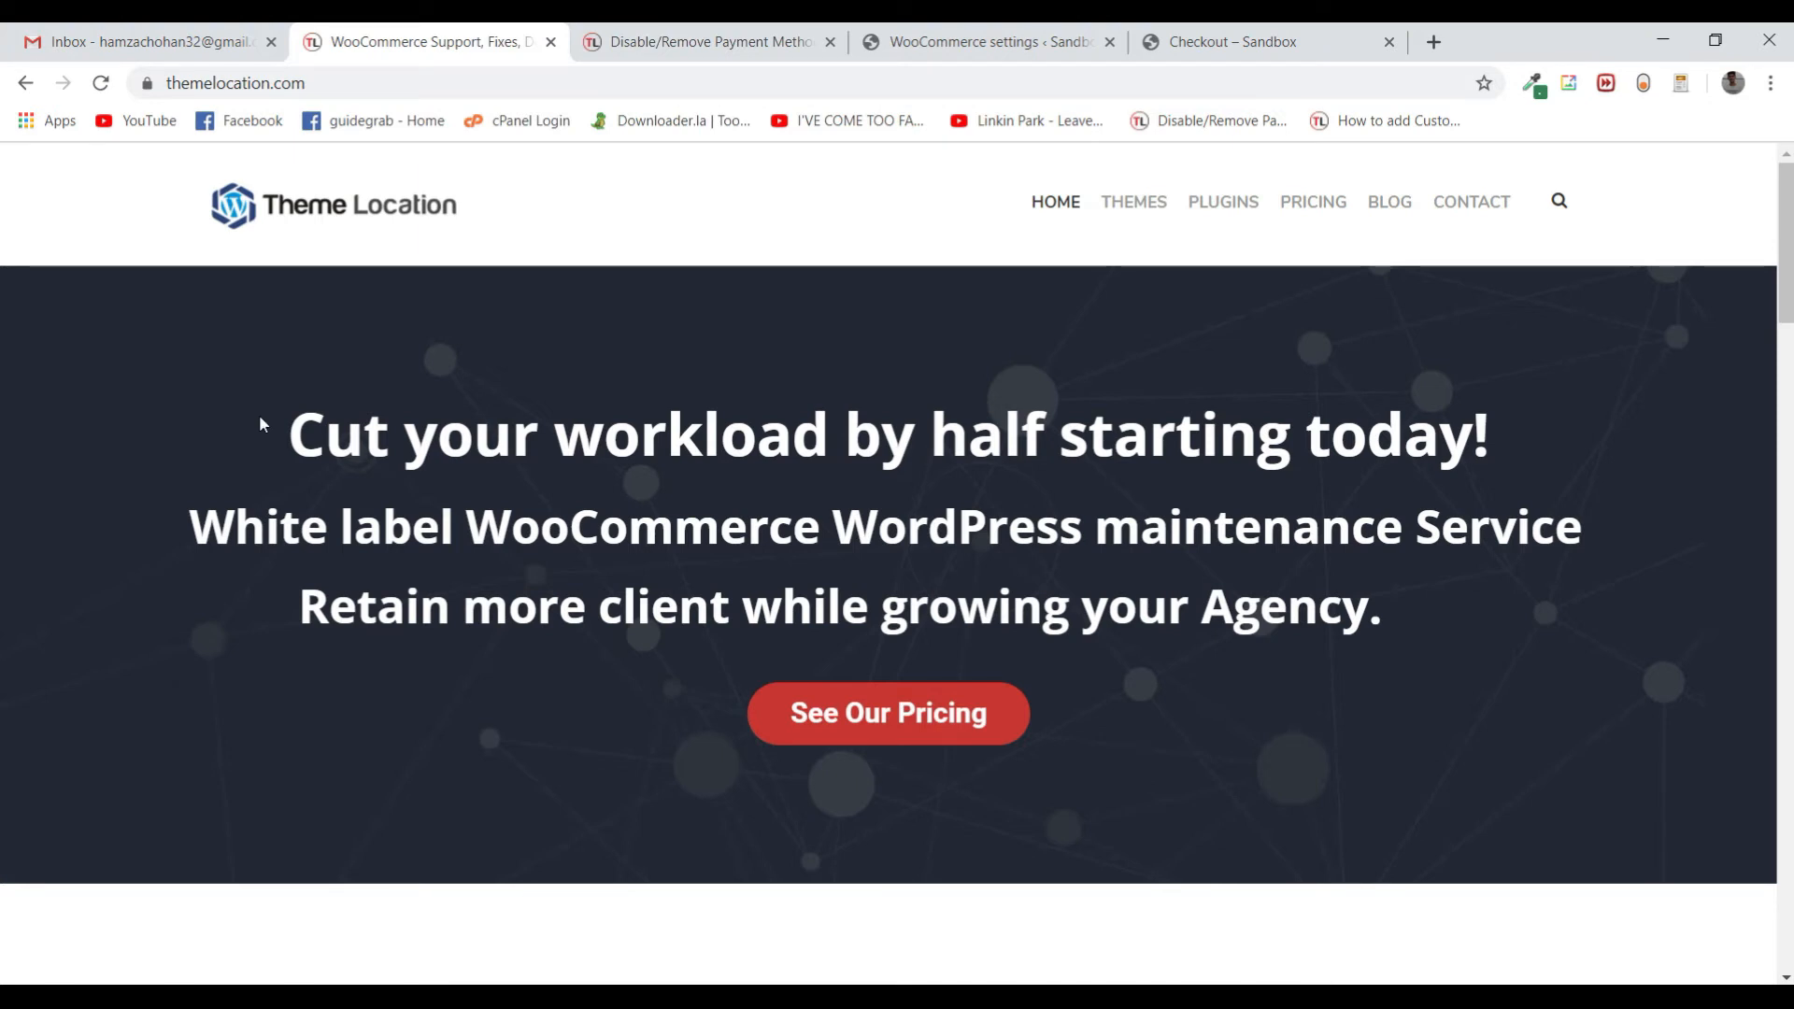